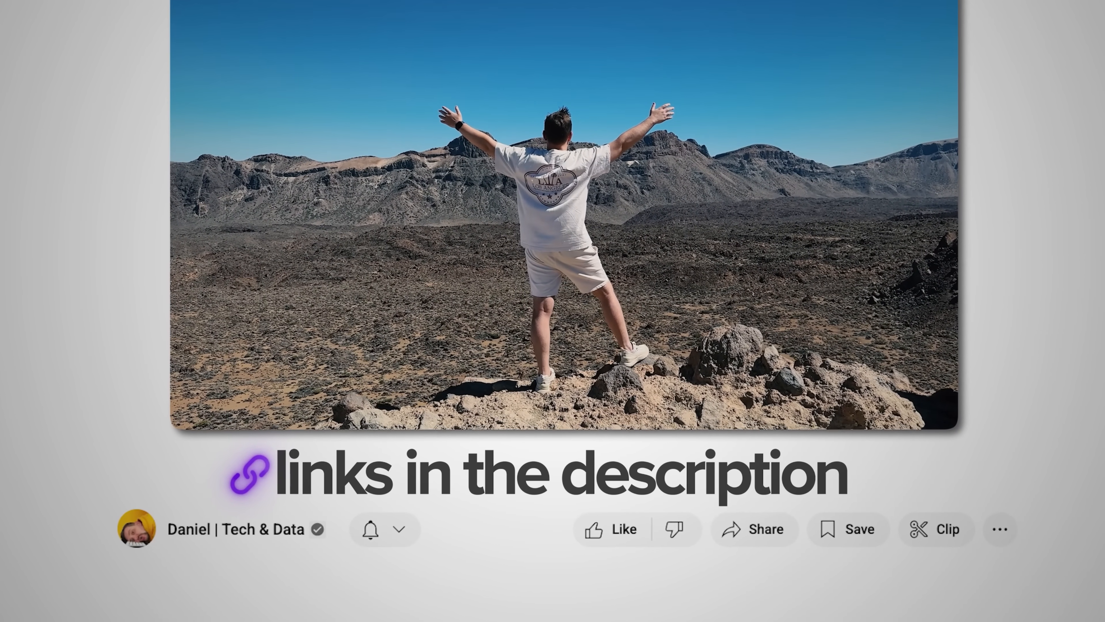
# Bring up the Redmi Note 10S device overview with storage use and management tool shortcuts.
pyautogui.scroll(-3)
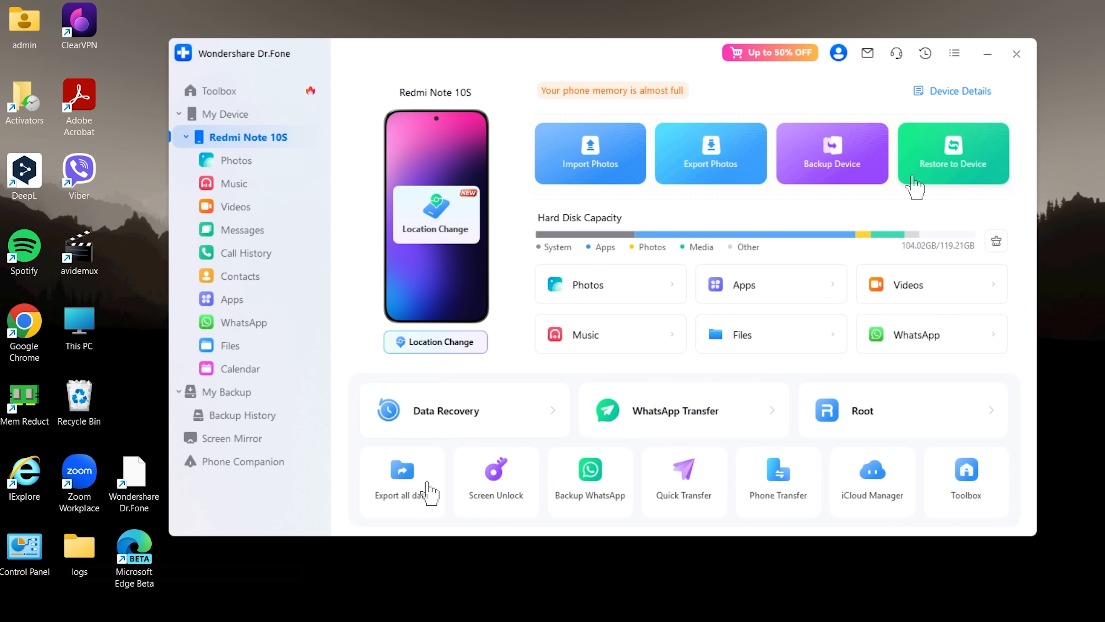
pyautogui.moveTo(599, 416)
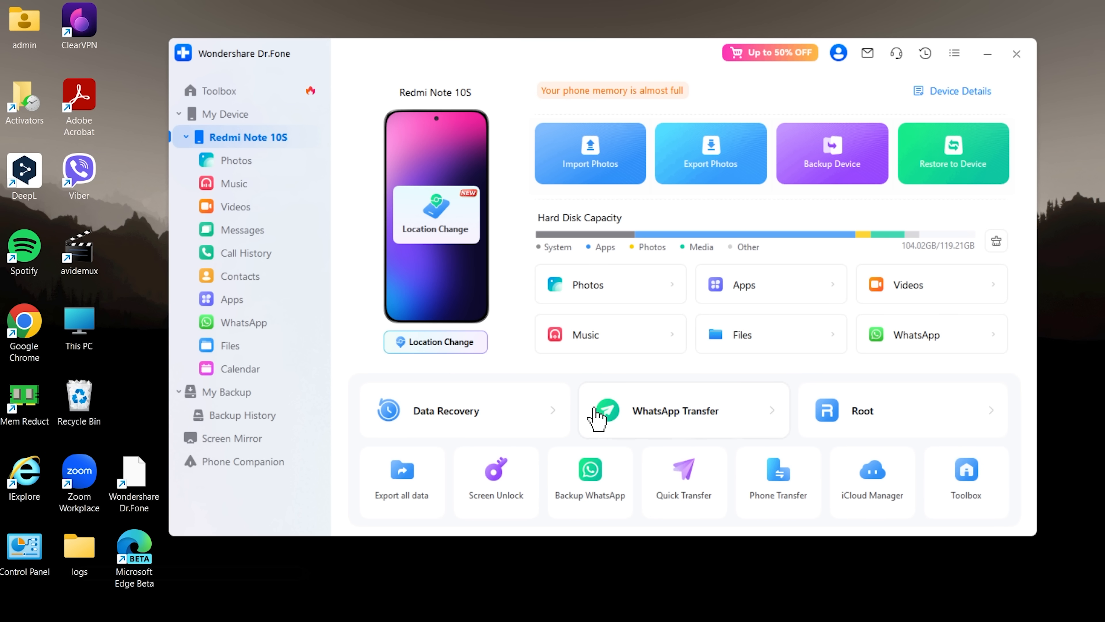
pyautogui.click(496, 481)
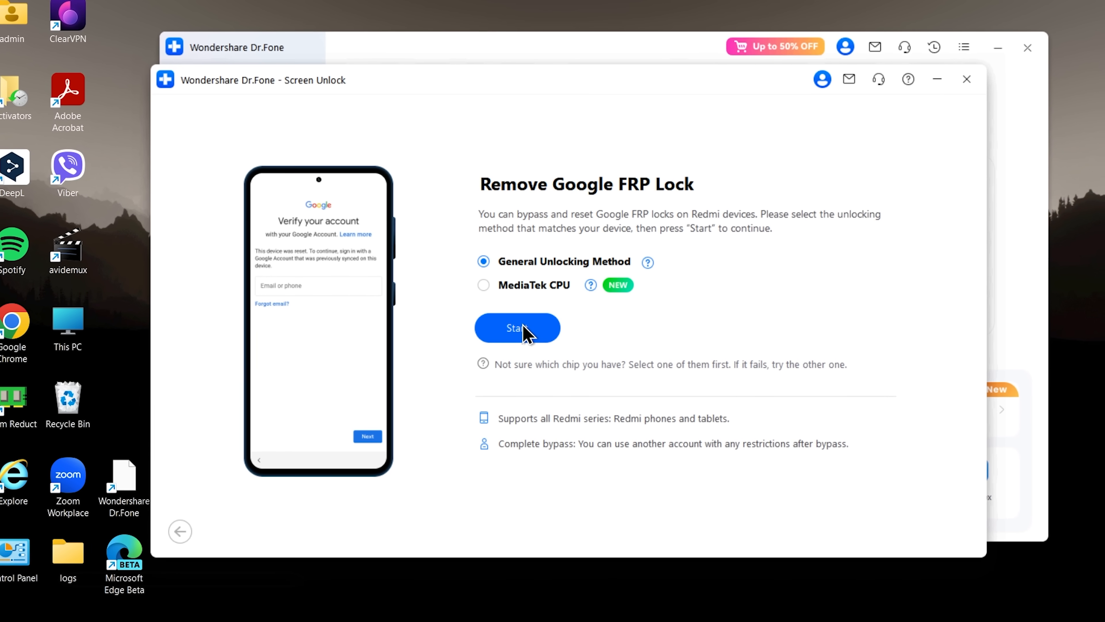
# Start Google FRP lock removal on the Redmi using the General Unlocking Method.
pyautogui.click(517, 327)
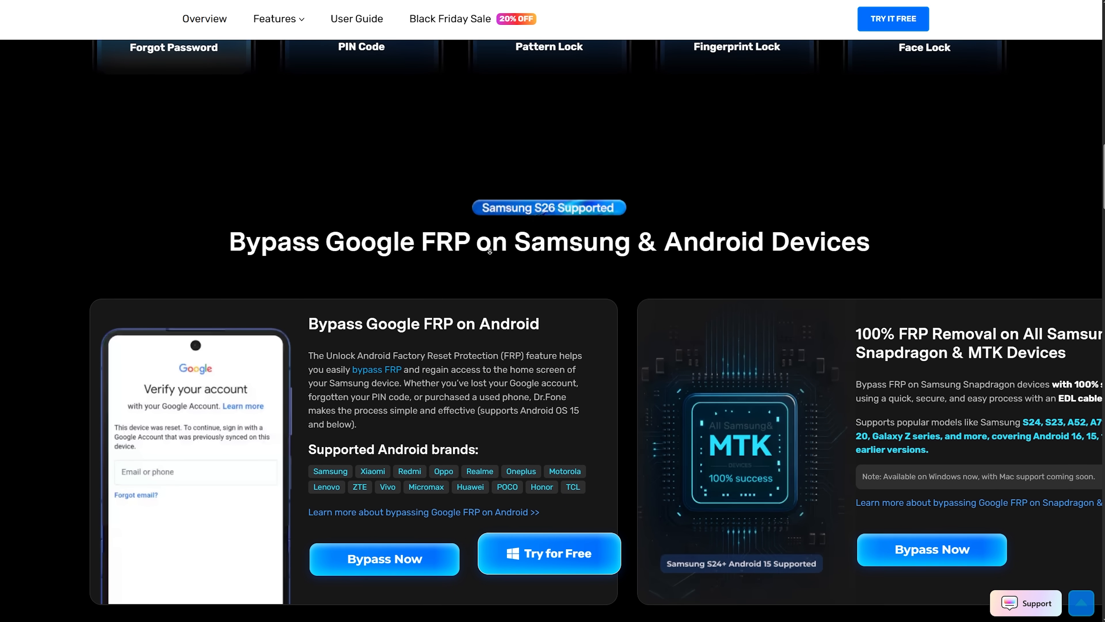
# Scroll the Dr.Fone page to the 'Bypass Google FRP on Samsung & Android Devices' section.
pyautogui.scroll(-3)
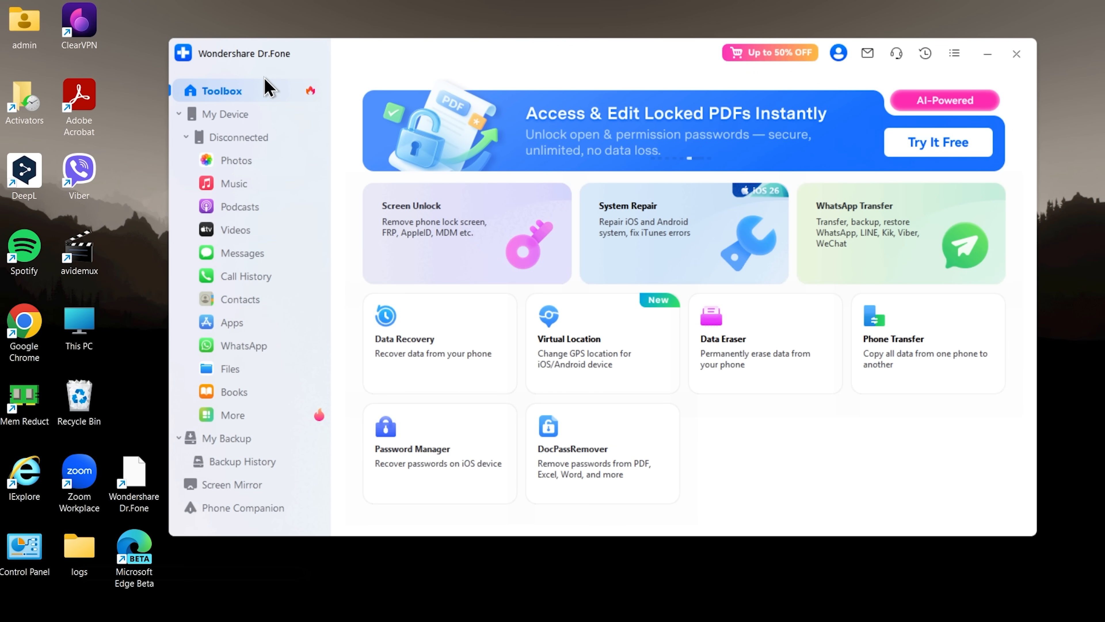
pyautogui.moveTo(248, 73)
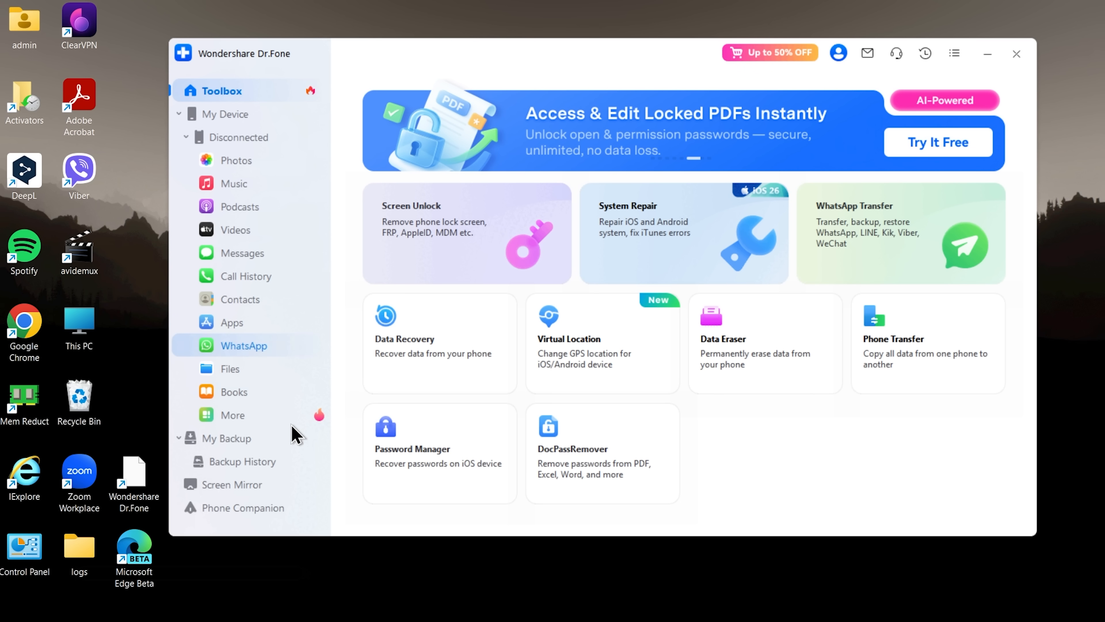
# Show Screen Mirror's Wireless connection instructions with the Android QR code.
pyautogui.click(233, 484)
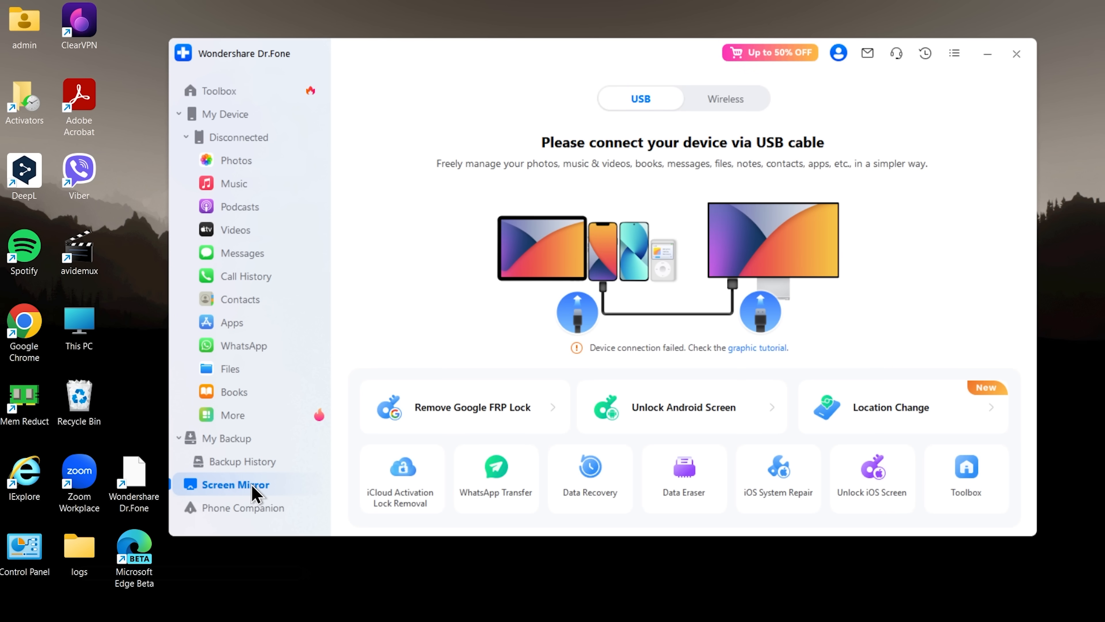
pyautogui.moveTo(643, 172)
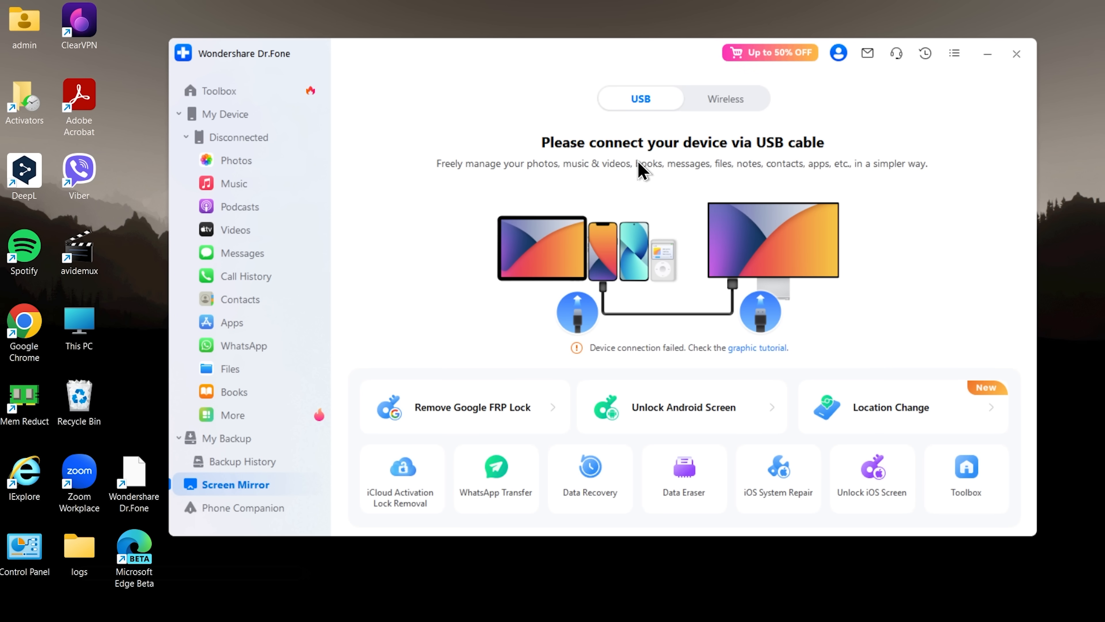
pyautogui.moveTo(795, 167)
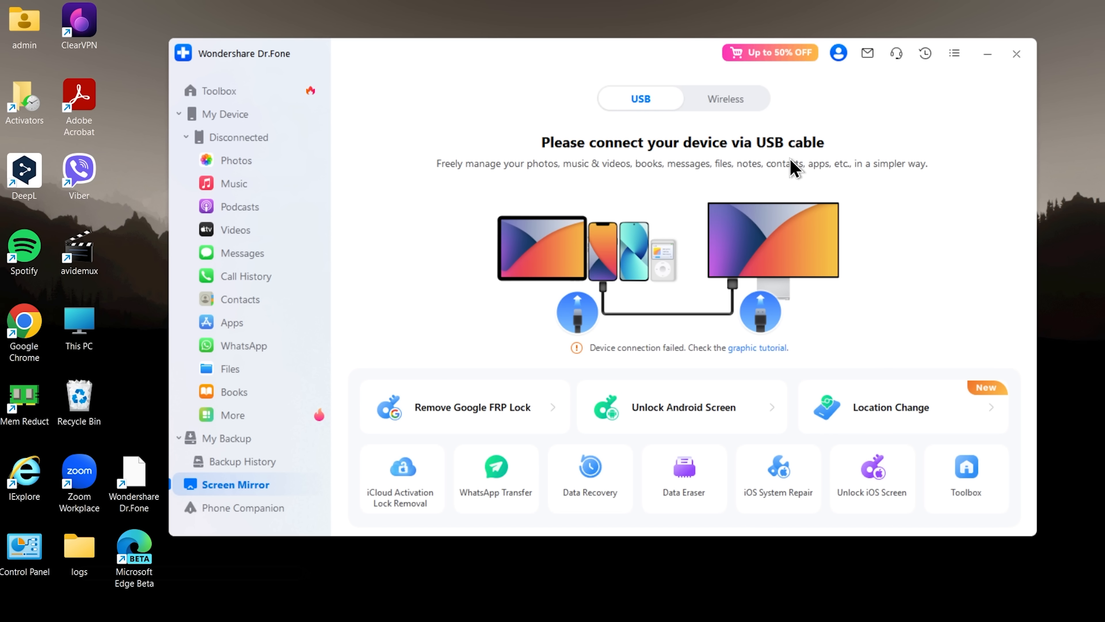
pyautogui.moveTo(725, 109)
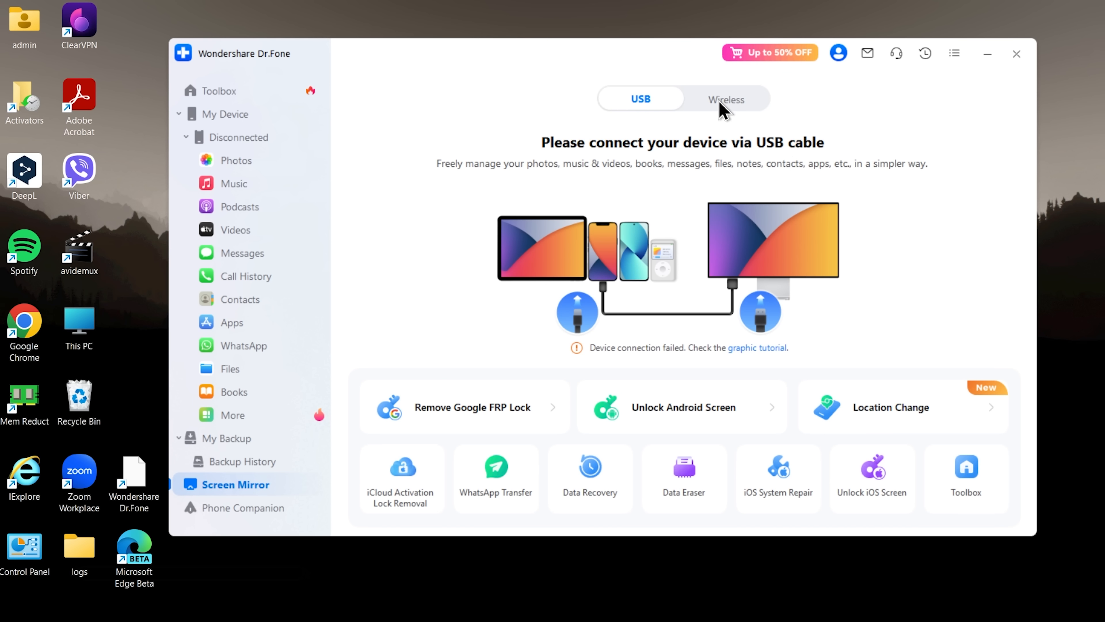
pyautogui.click(726, 98)
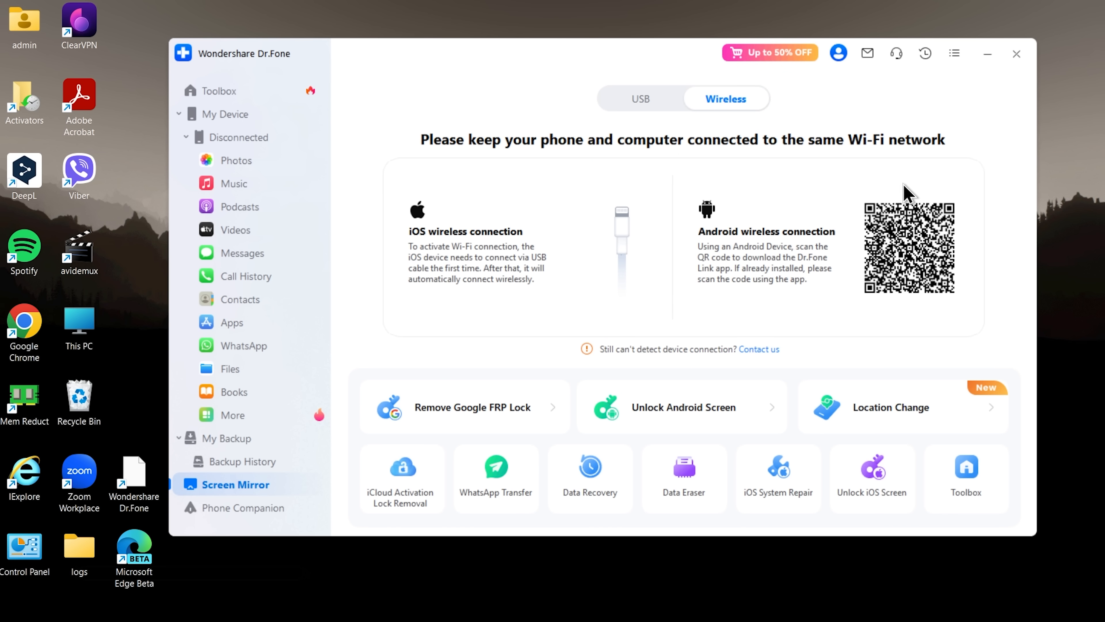
pyautogui.moveTo(976, 289)
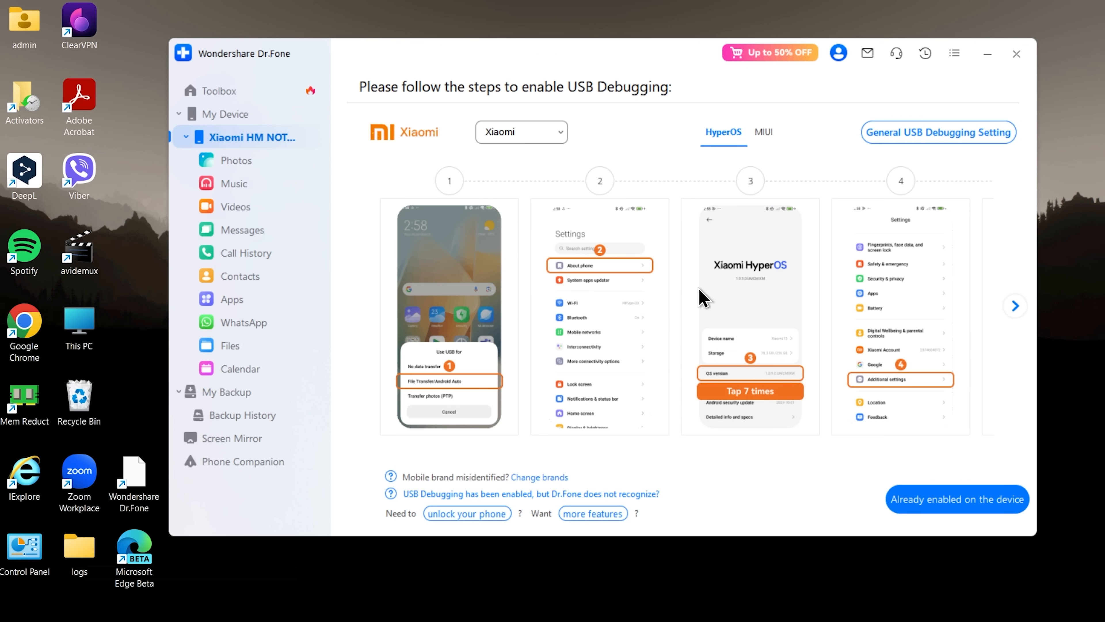
pyautogui.moveTo(685, 119)
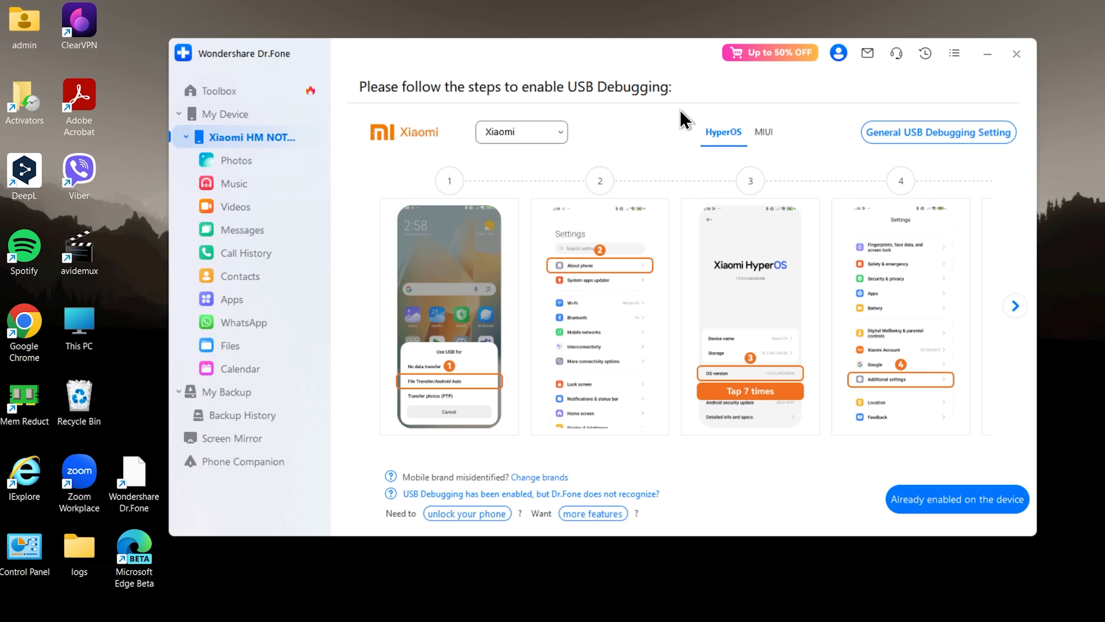
pyautogui.moveTo(455, 384)
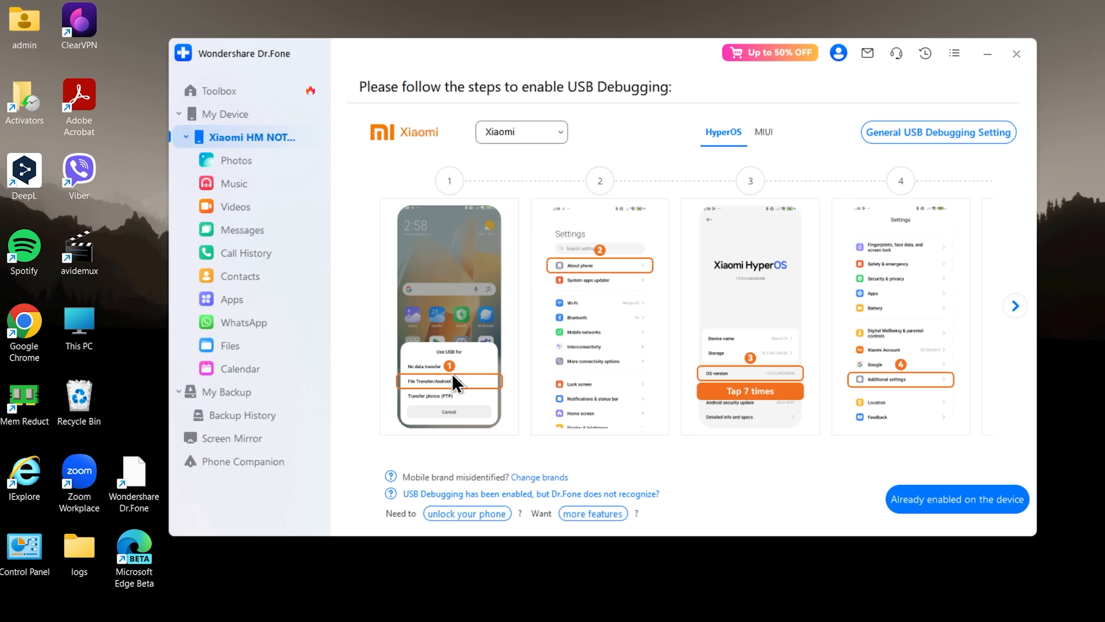
pyautogui.moveTo(771, 455)
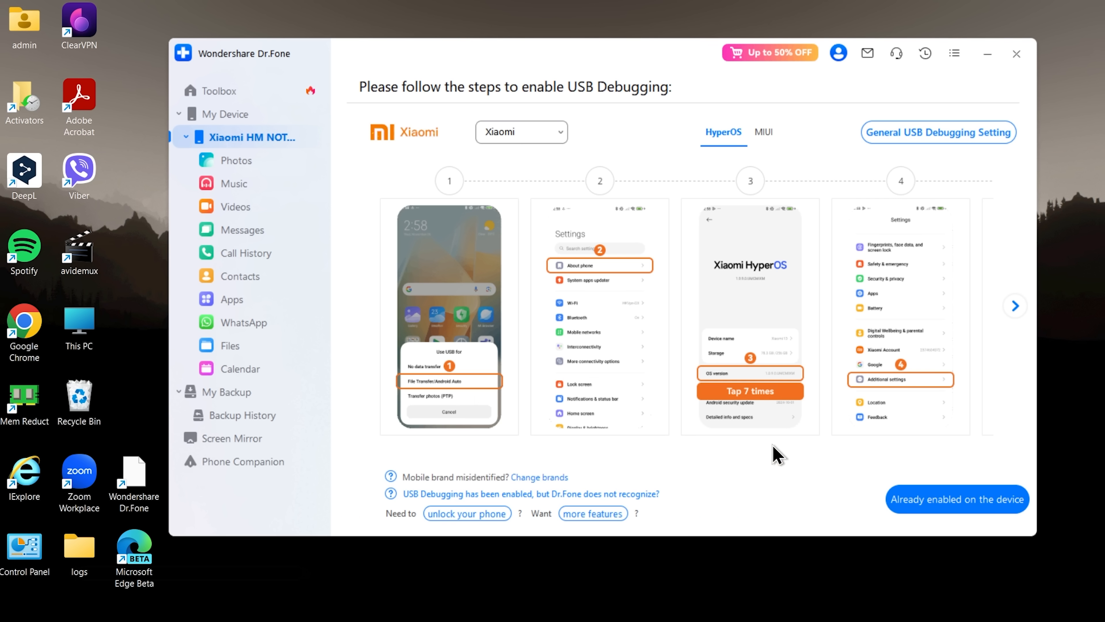
pyautogui.moveTo(873, 444)
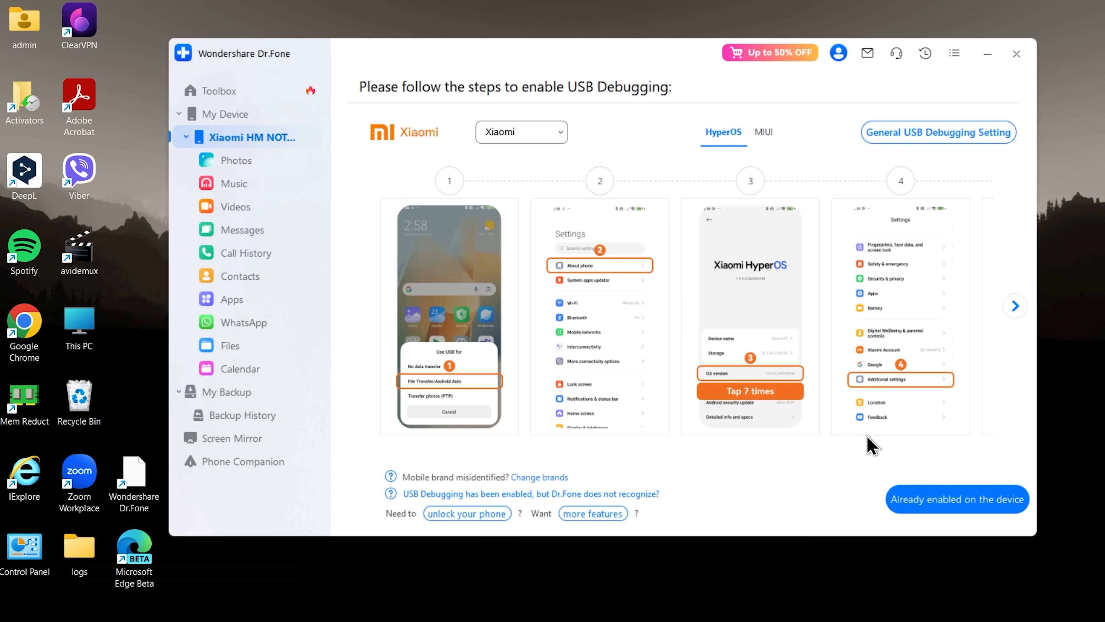
# Confirm USB debugging is enabled and finish on-device authorization to reconnect the Redmi Note 10S.
pyautogui.click(956, 499)
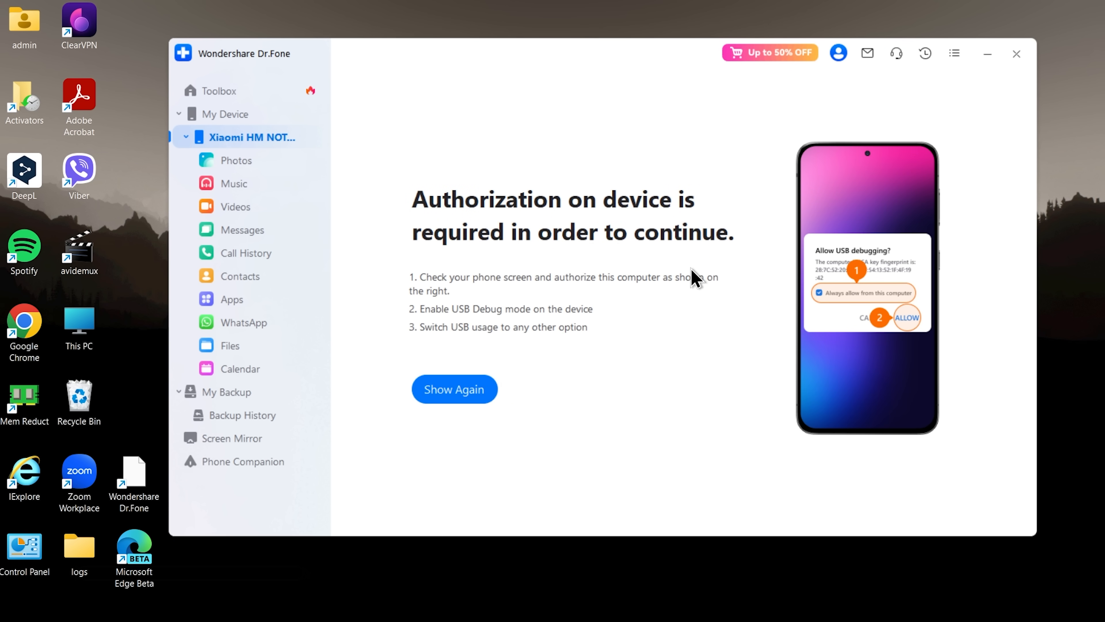
pyautogui.click(454, 388)
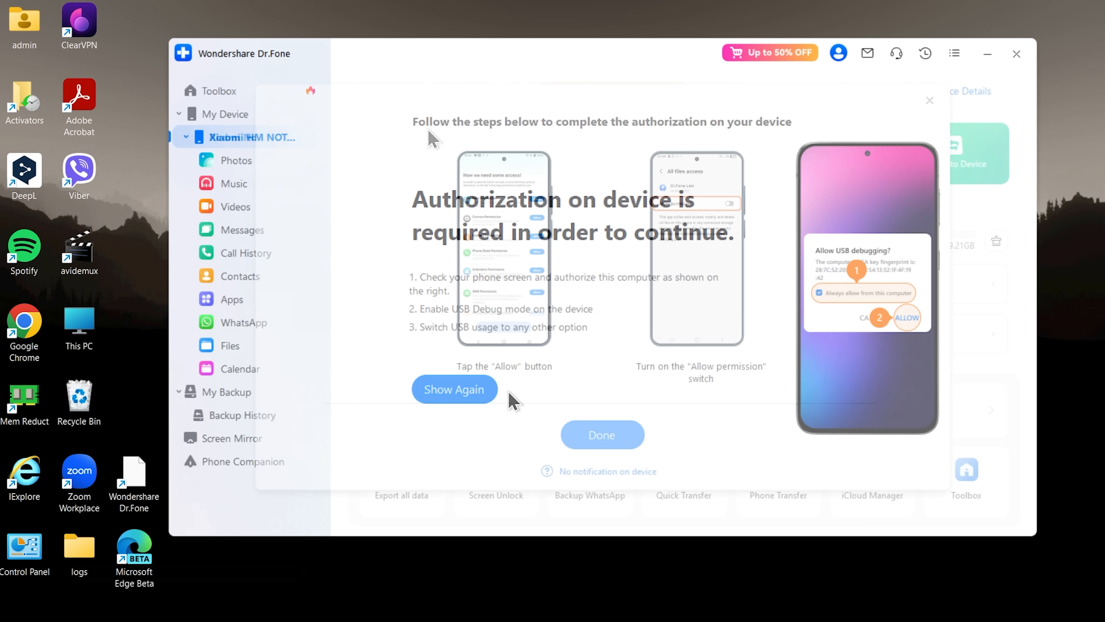
pyautogui.click(454, 388)
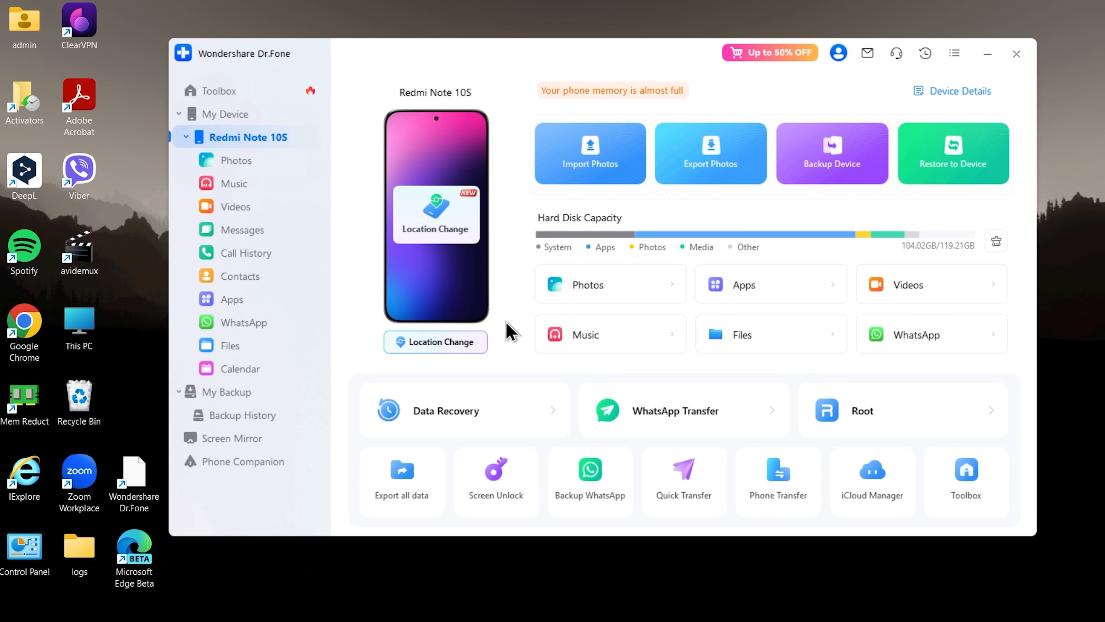
pyautogui.moveTo(506, 223)
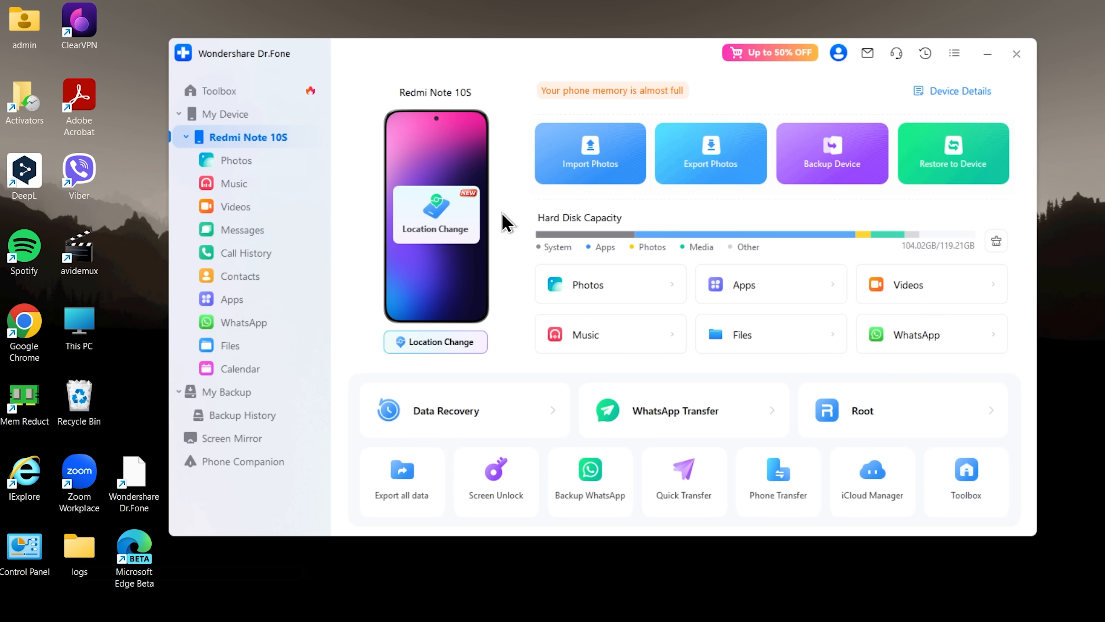
pyautogui.moveTo(756, 224)
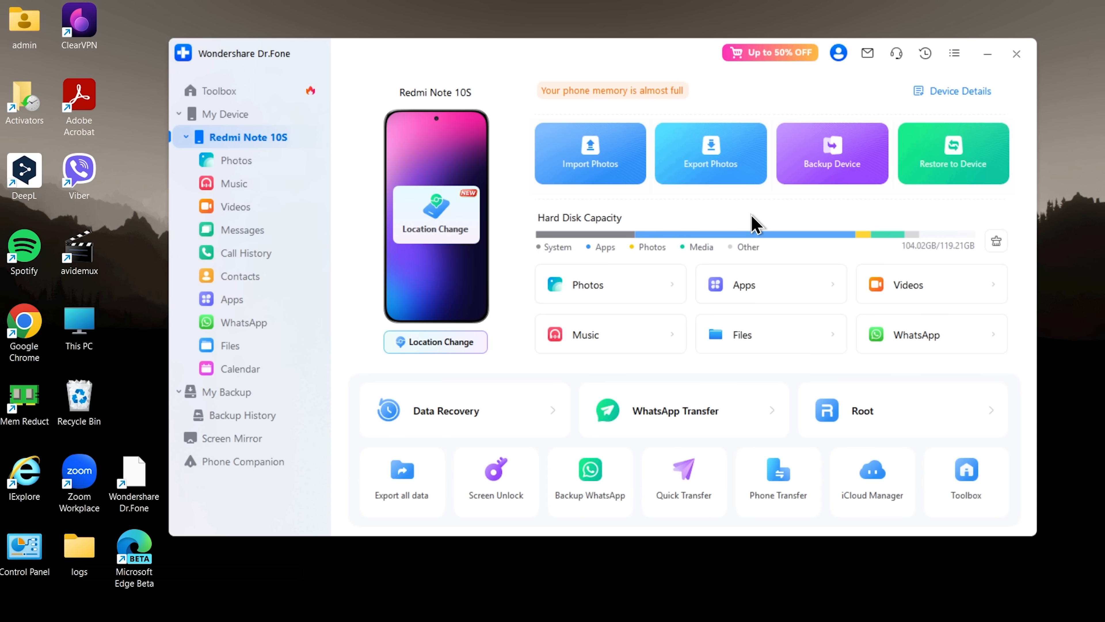
pyautogui.moveTo(731, 220)
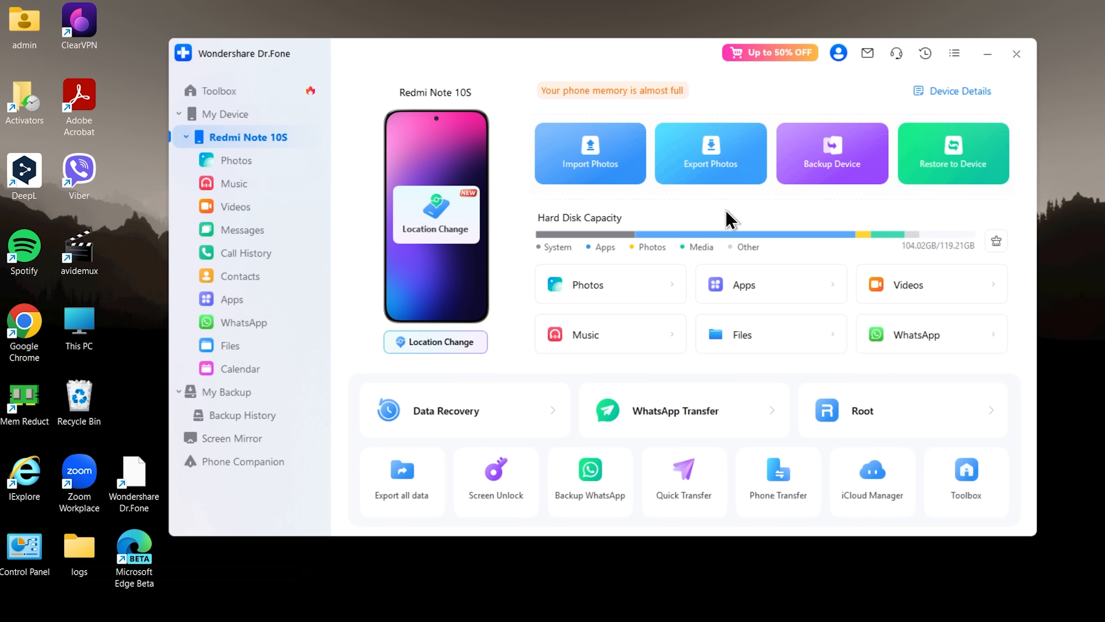
pyautogui.moveTo(817, 480)
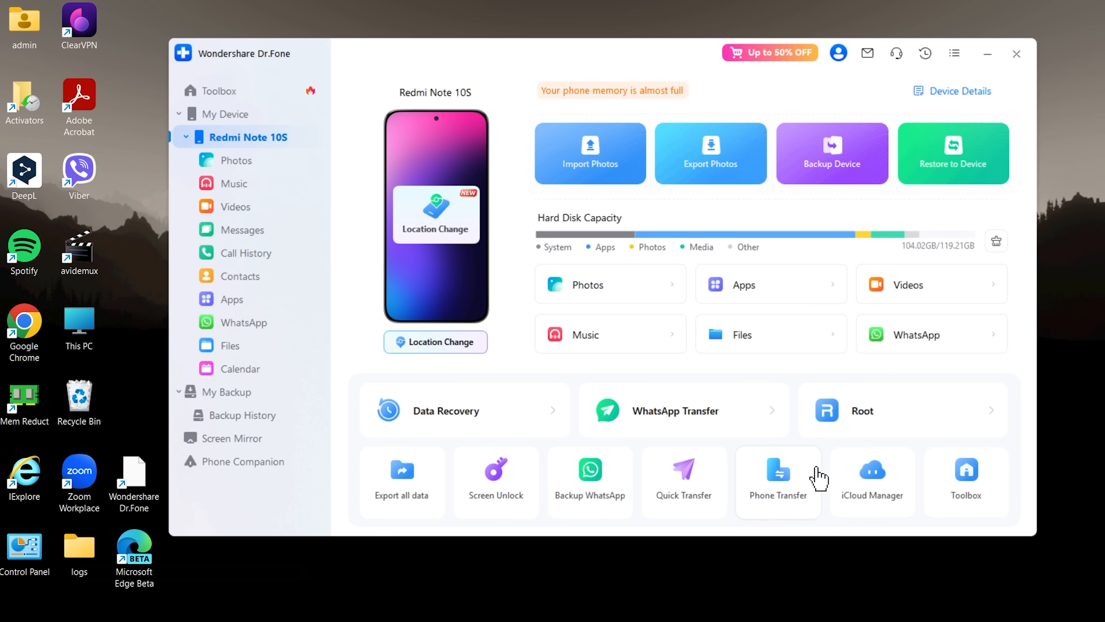
pyautogui.moveTo(566, 430)
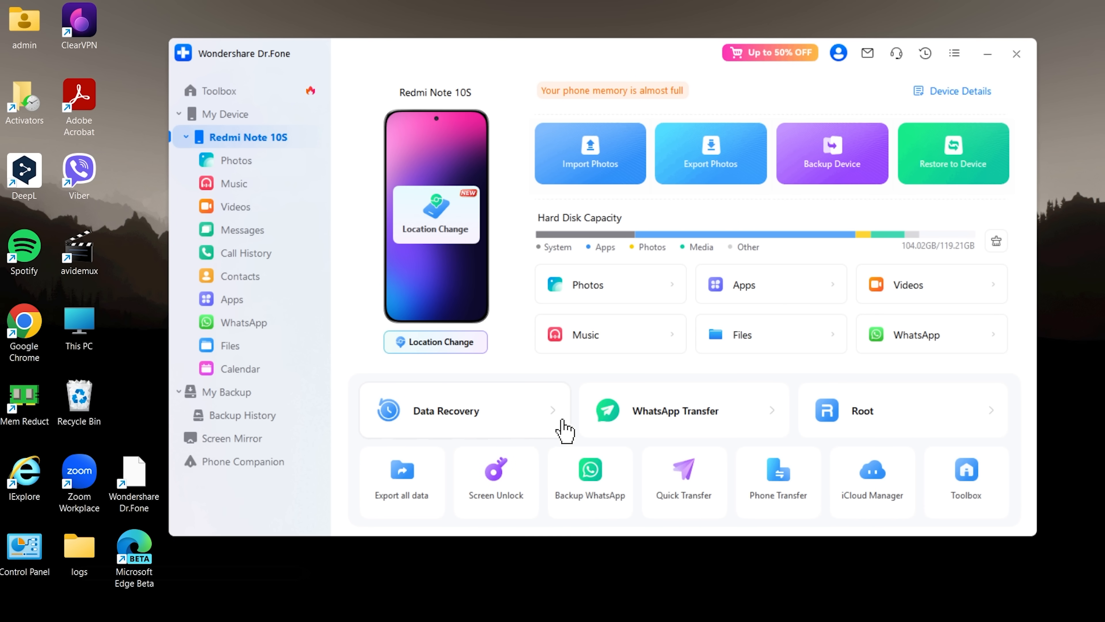
pyautogui.moveTo(634, 375)
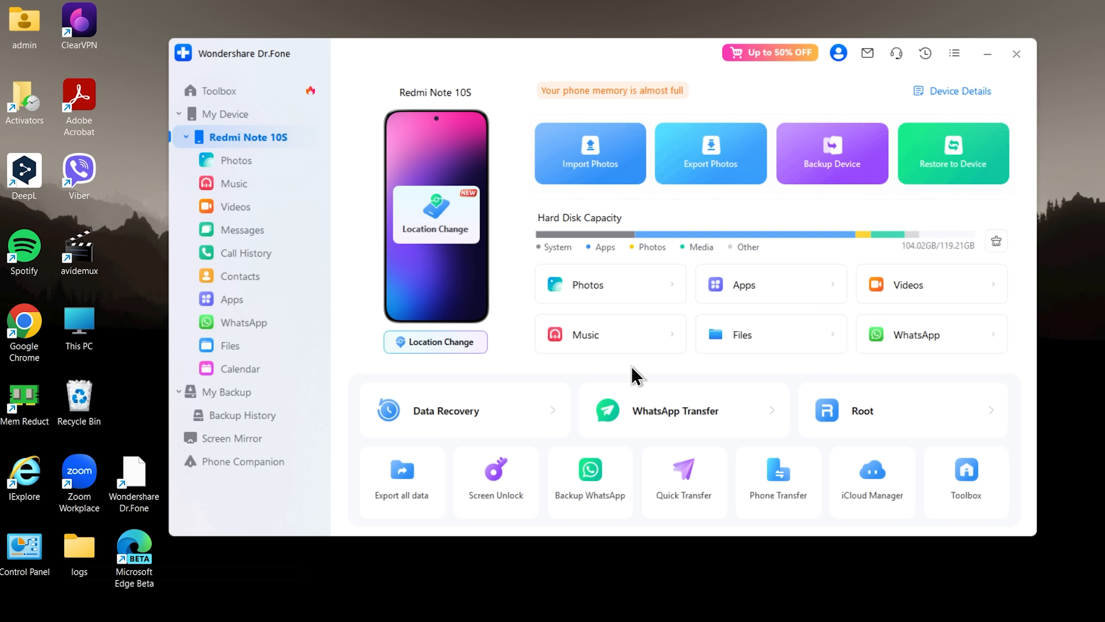
pyautogui.moveTo(625, 173)
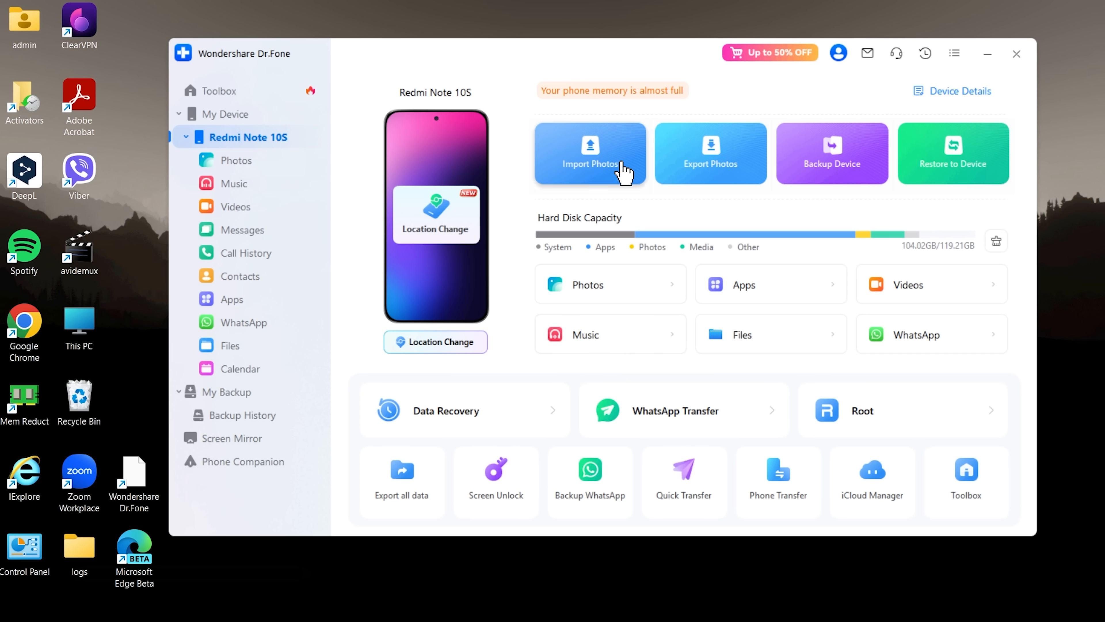
pyautogui.moveTo(784, 182)
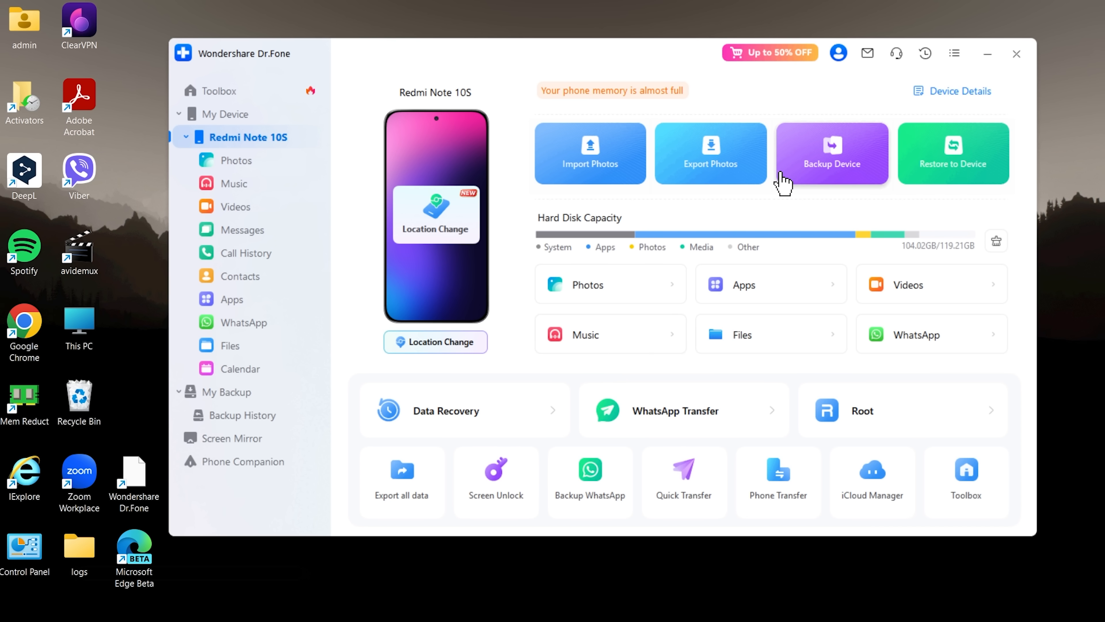
pyautogui.moveTo(901, 199)
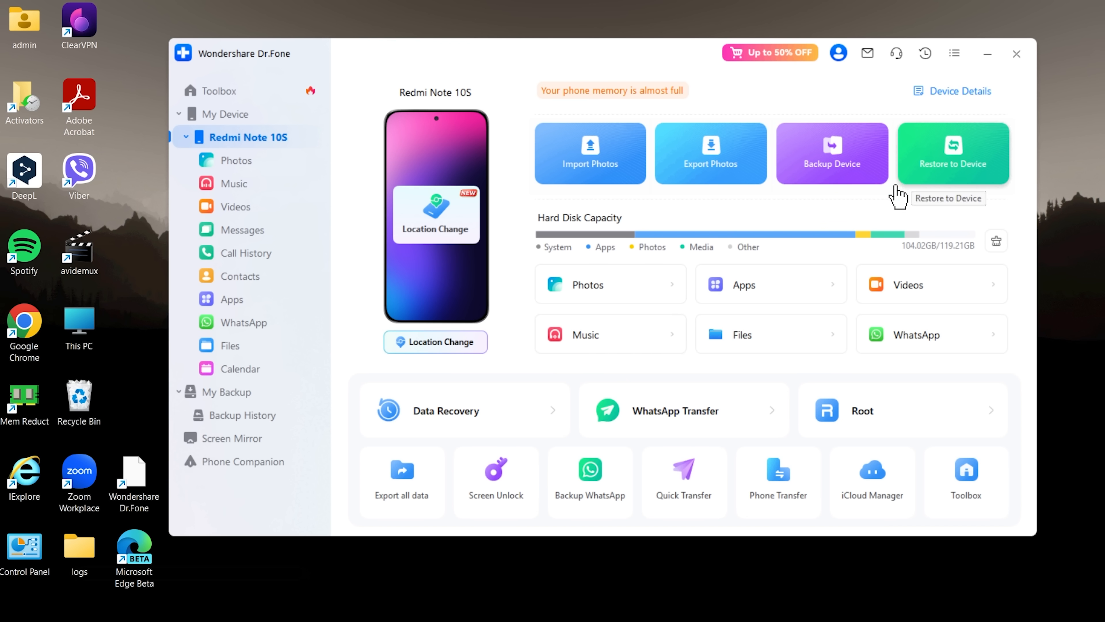
pyautogui.moveTo(692, 299)
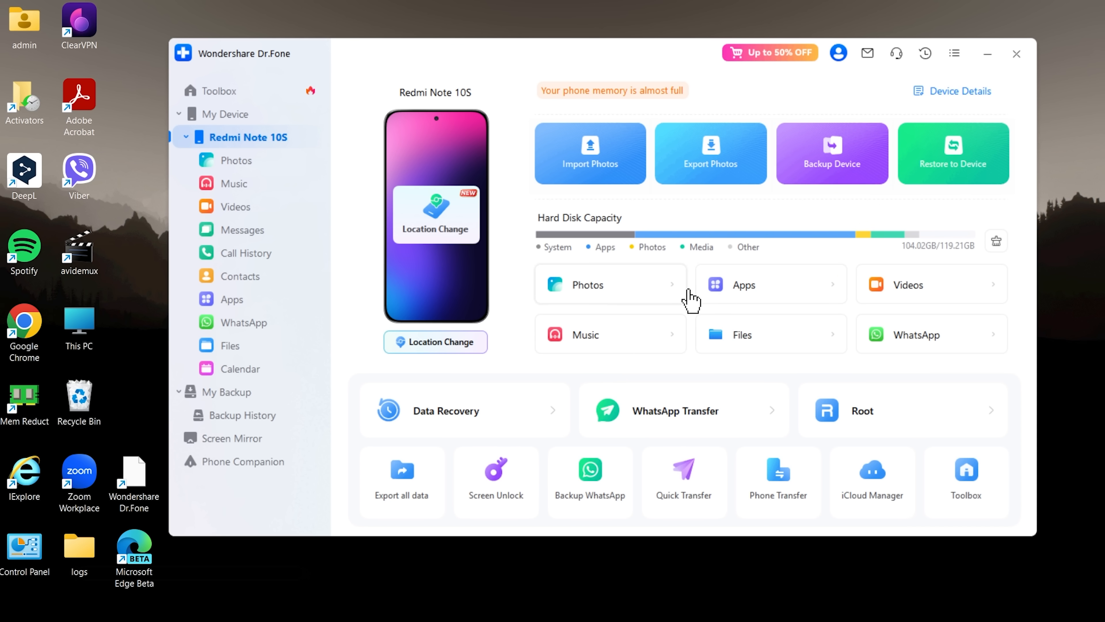
pyautogui.moveTo(351, 513)
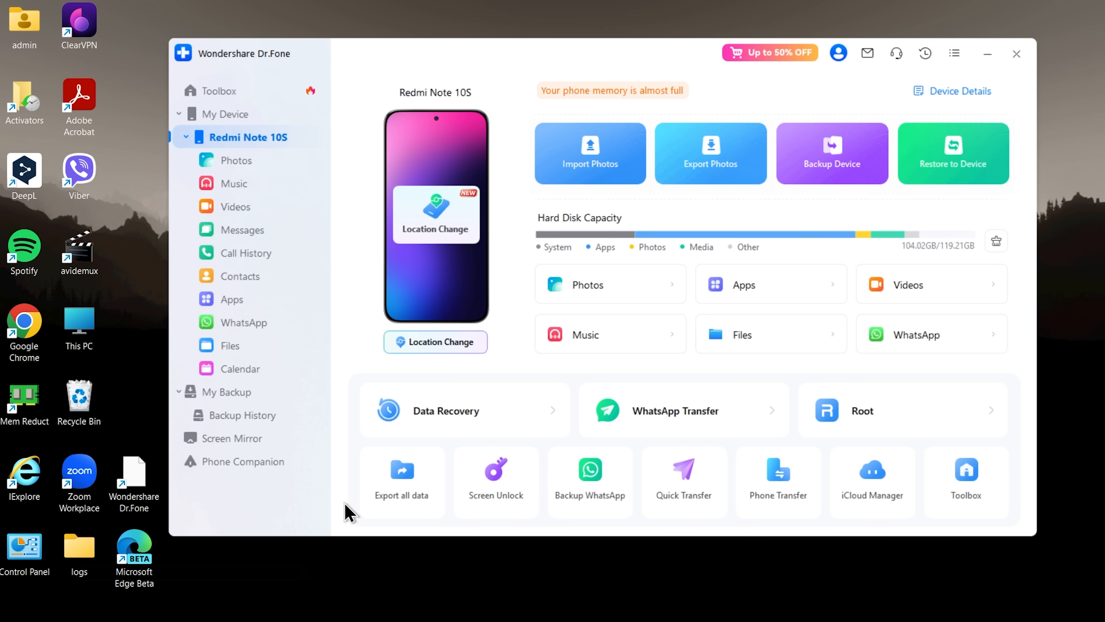
pyautogui.moveTo(496, 508)
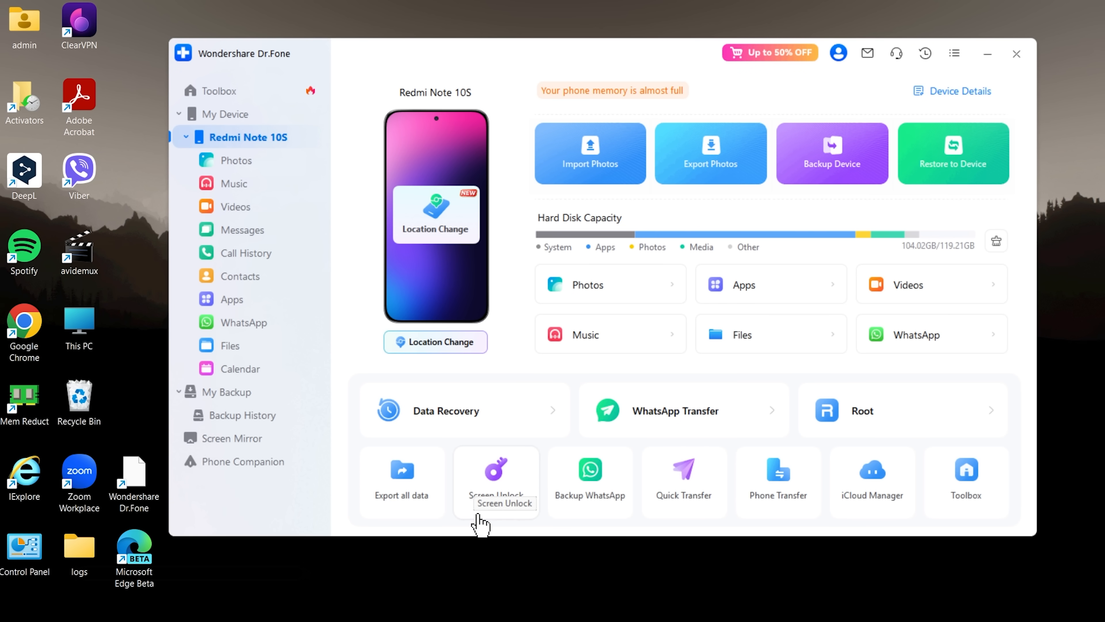
# Start Screen Unlock and choose Redmi as the phone brand.
pyautogui.click(496, 481)
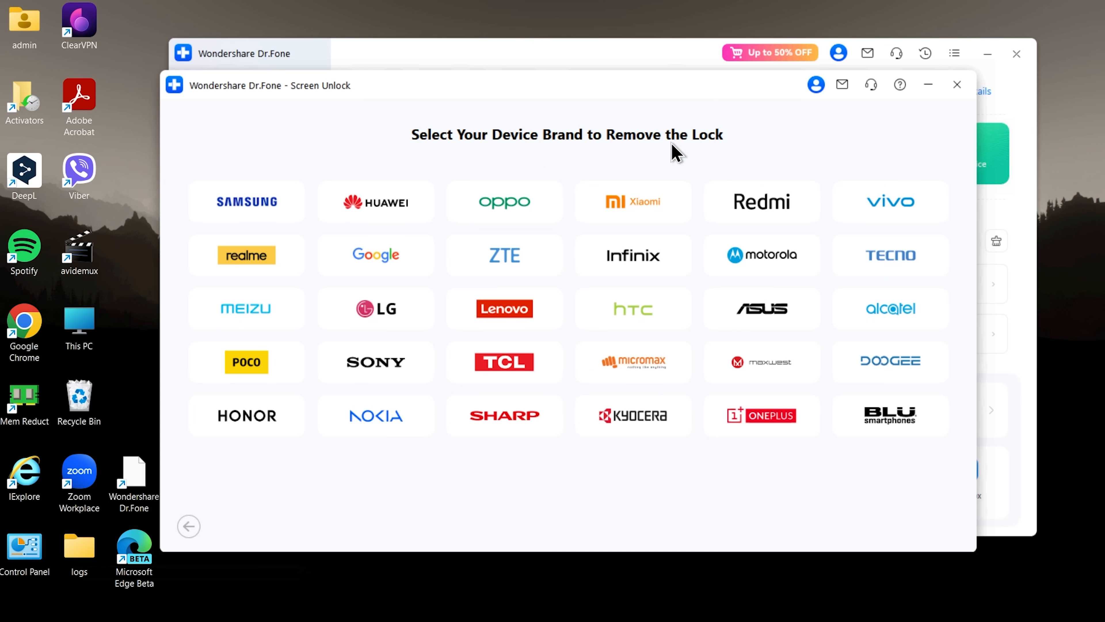
pyautogui.moveTo(782, 214)
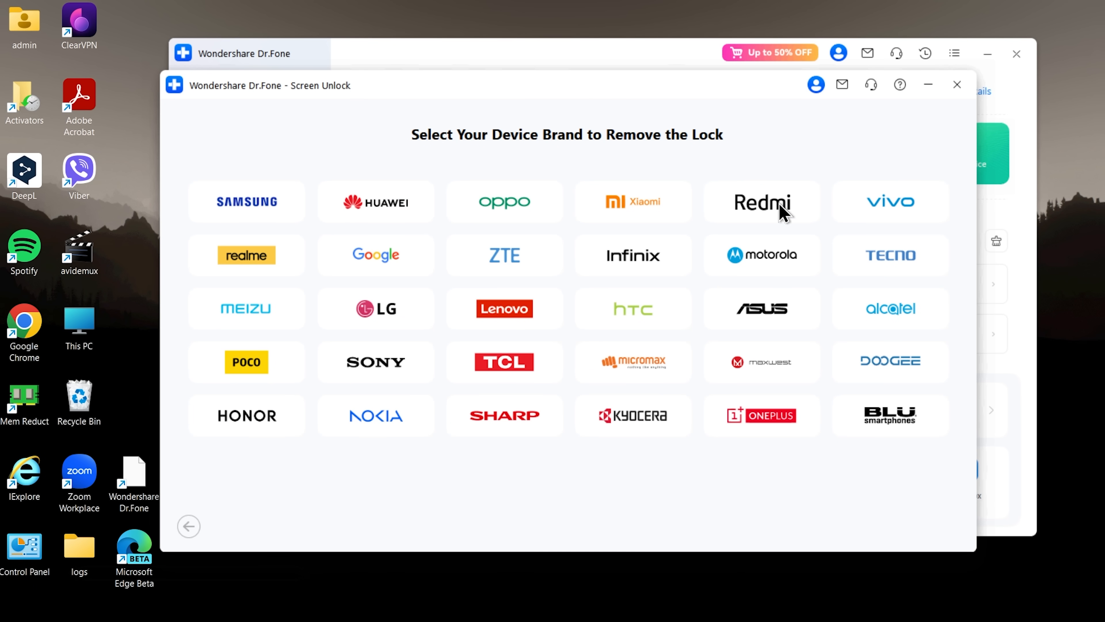
pyautogui.click(761, 202)
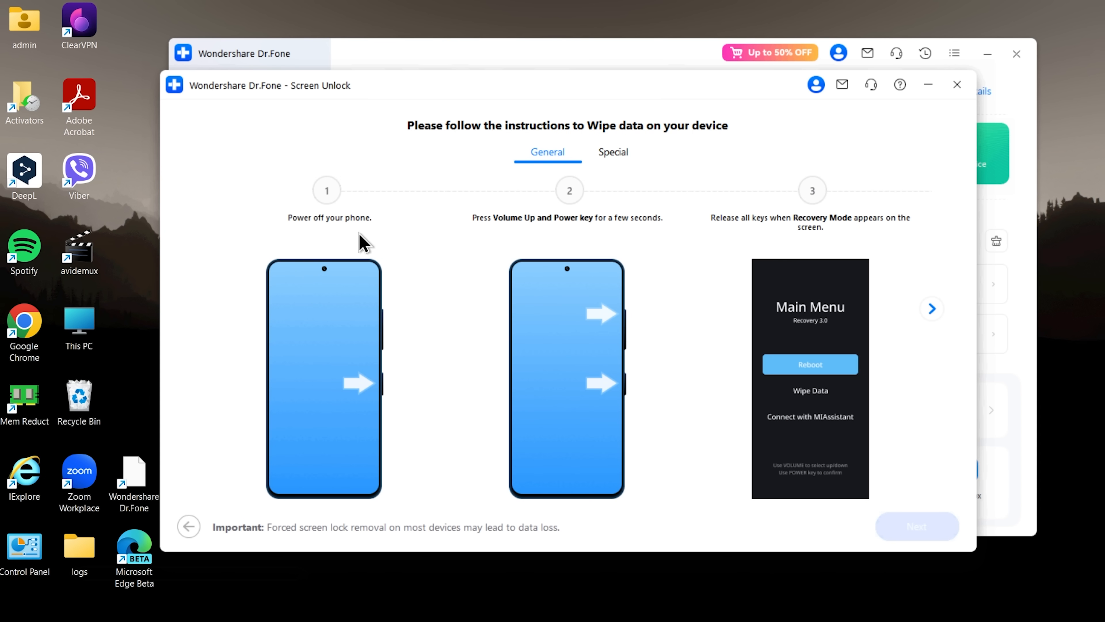
pyautogui.moveTo(528, 240)
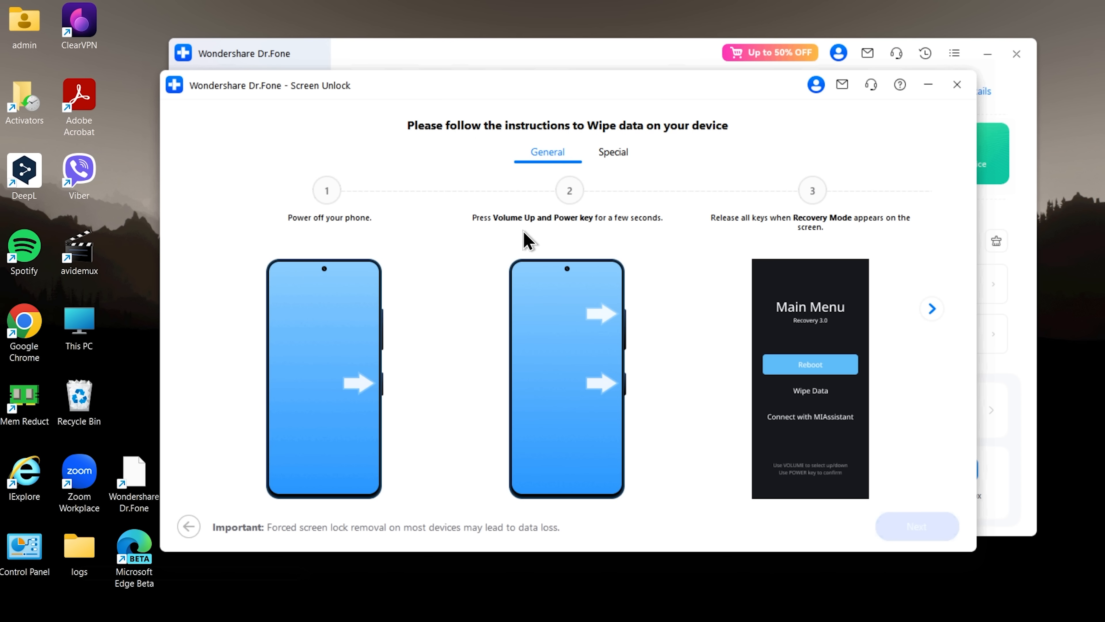
pyautogui.moveTo(629, 246)
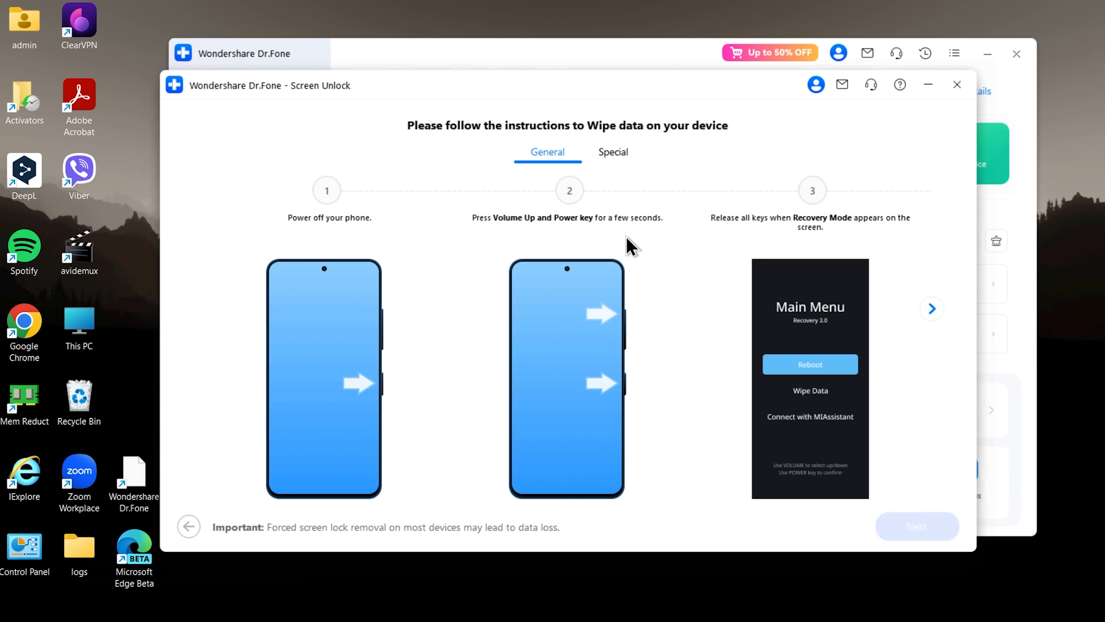
# Page through wipe-data steps 1–9, view the Special instructions, and return to General.
pyautogui.click(932, 308)
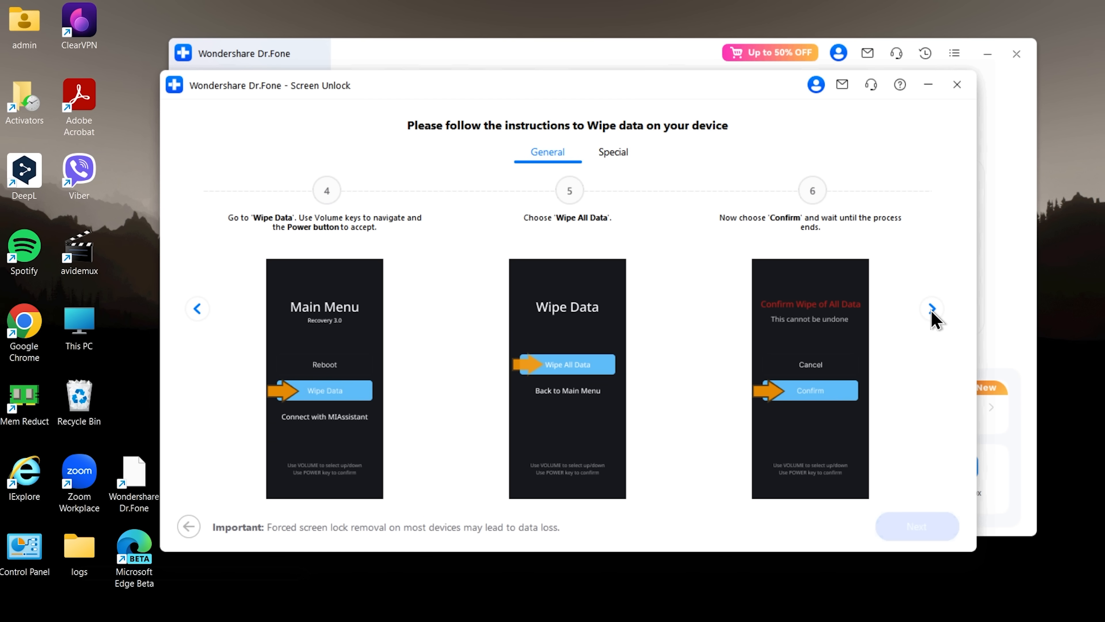
pyautogui.click(932, 308)
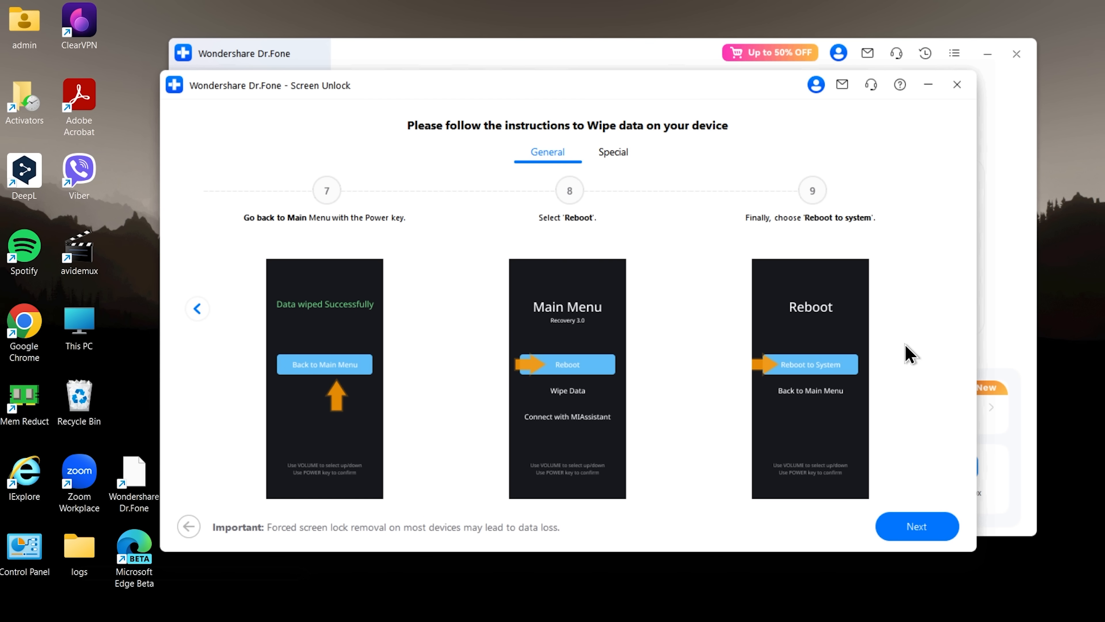
pyautogui.click(613, 151)
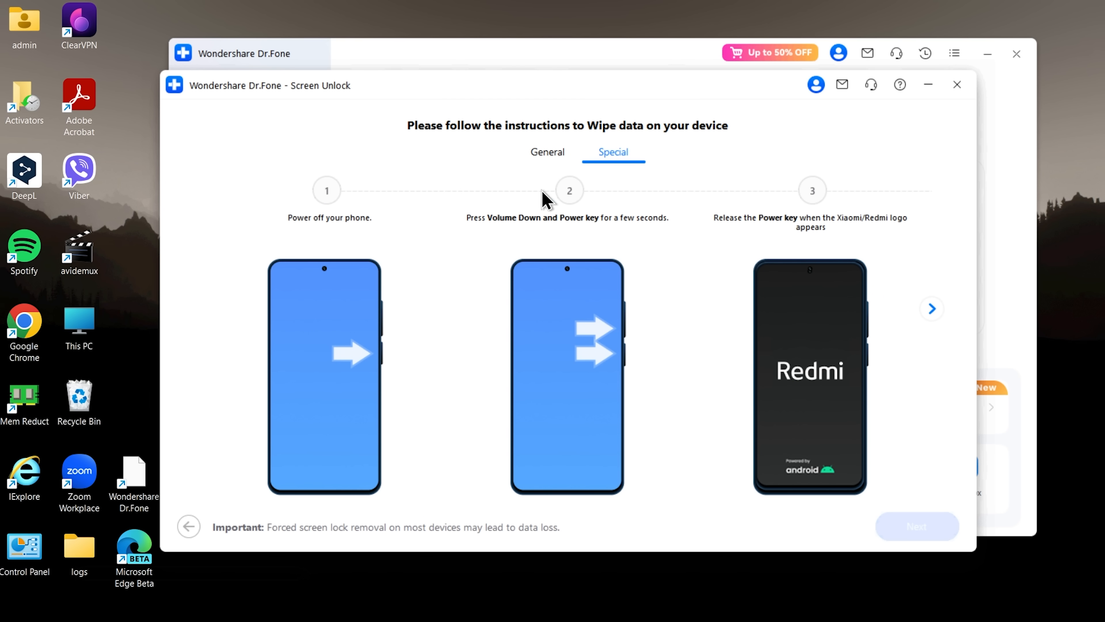
pyautogui.click(931, 308)
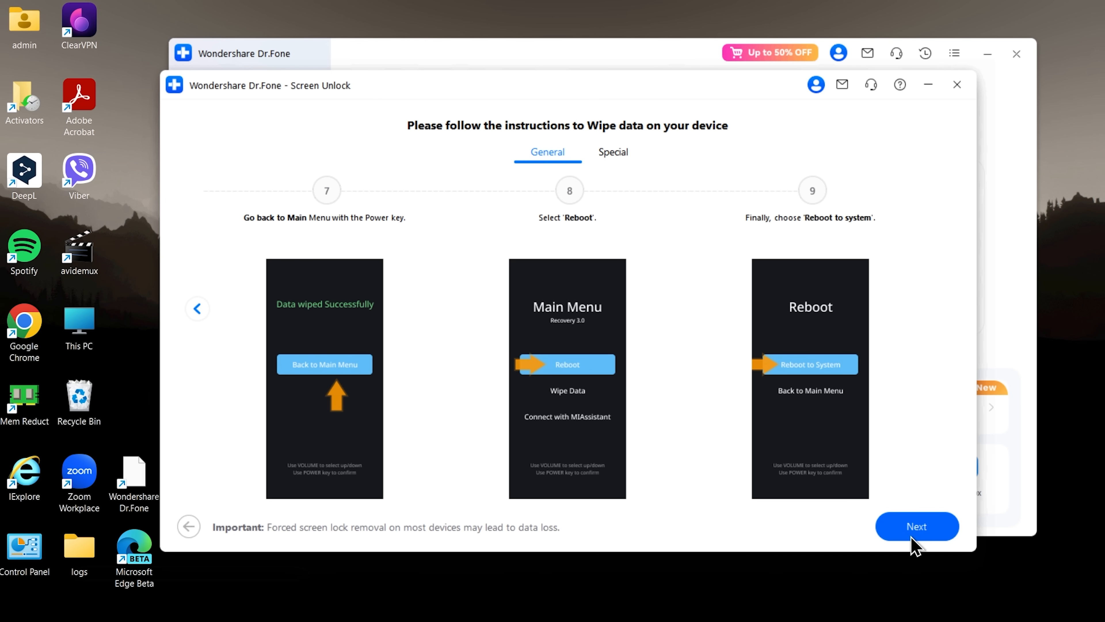
# Run the Redmi screen unlock to reach the 'Unlocked successfully' result.
pyautogui.click(917, 525)
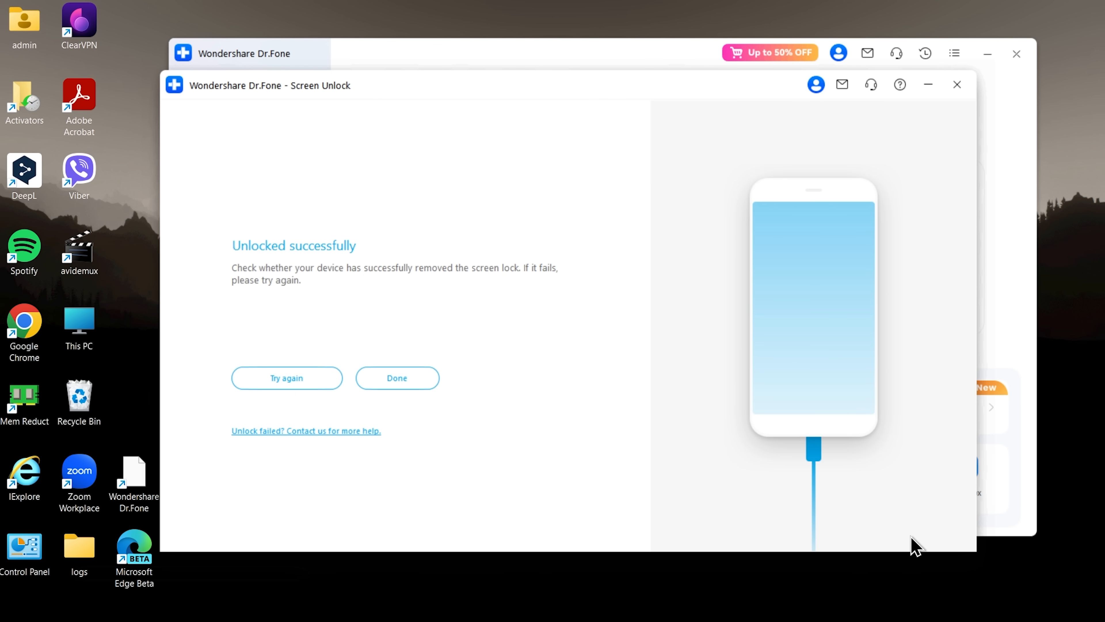
pyautogui.moveTo(553, 294)
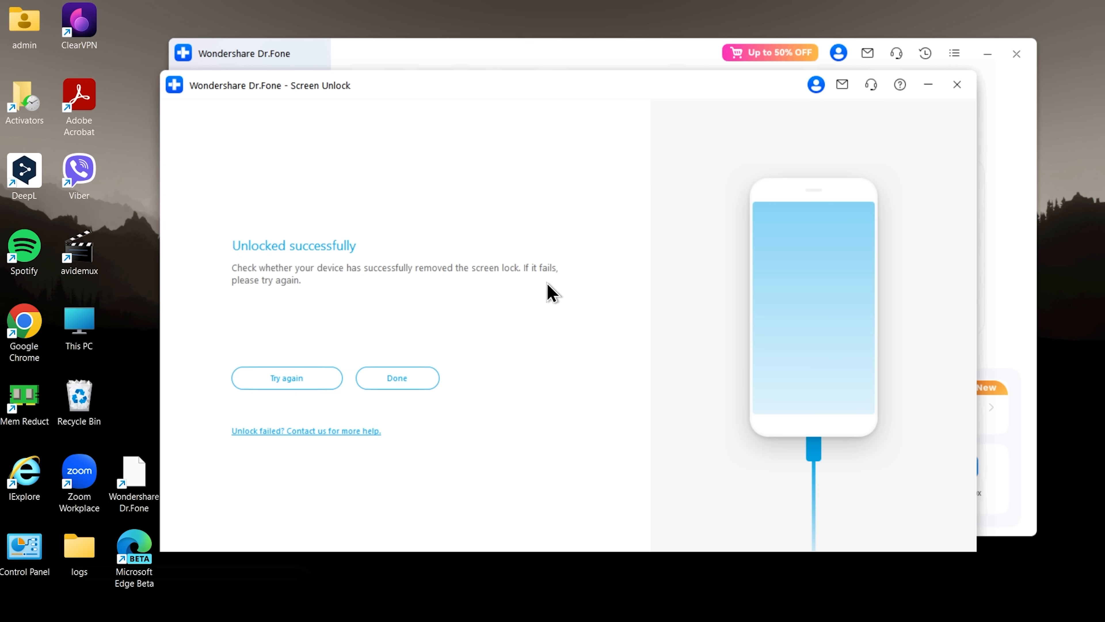
pyautogui.moveTo(332, 283)
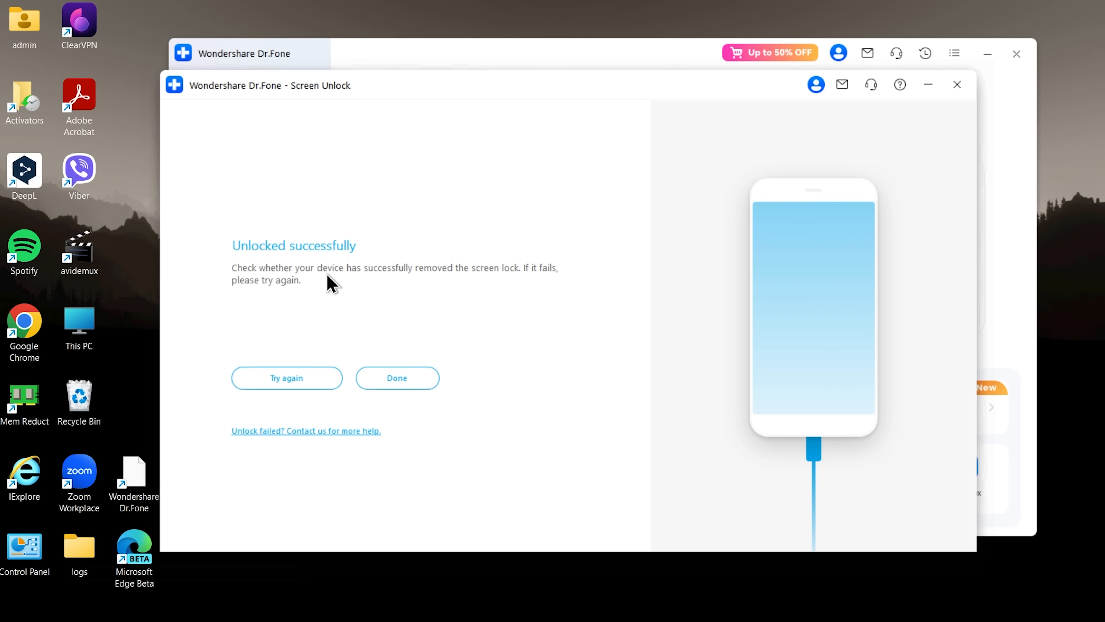
pyautogui.moveTo(329, 260)
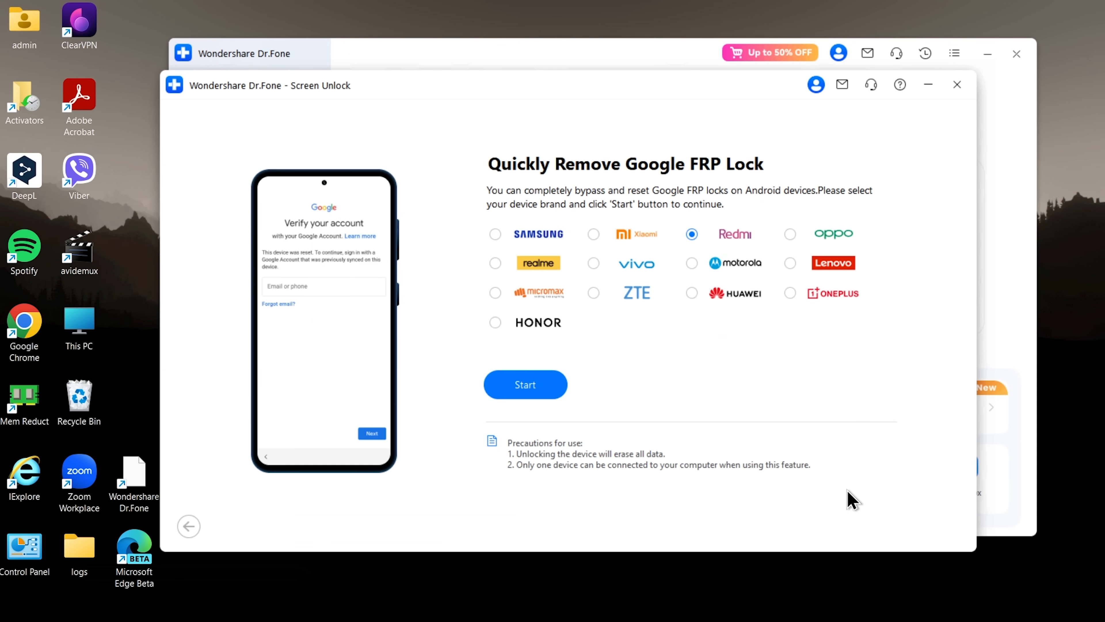
pyautogui.moveTo(689, 249)
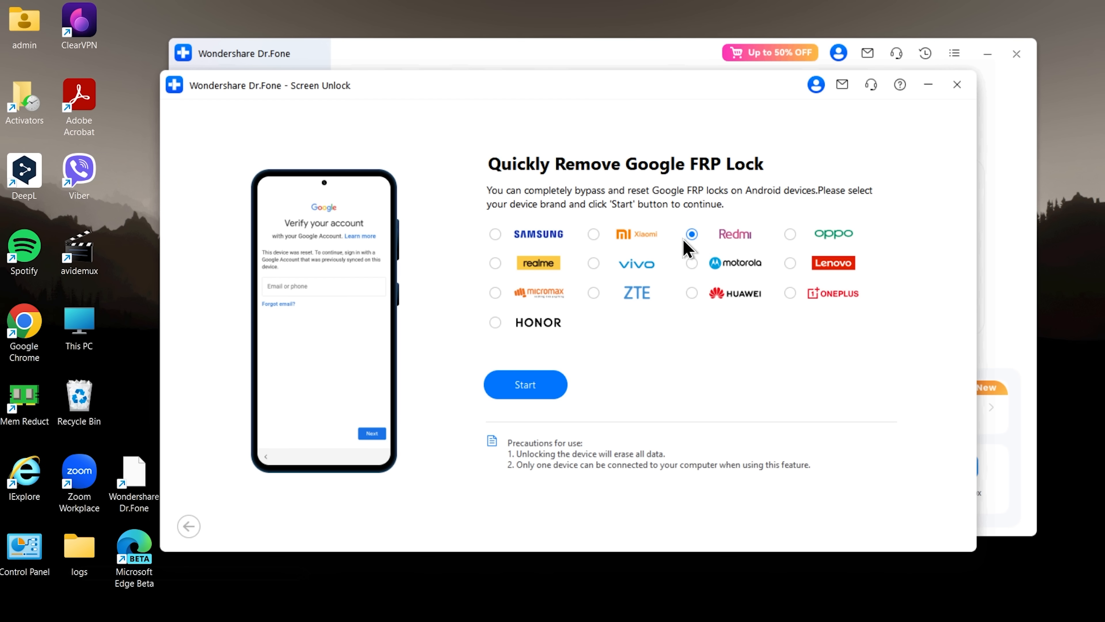
pyautogui.moveTo(549, 472)
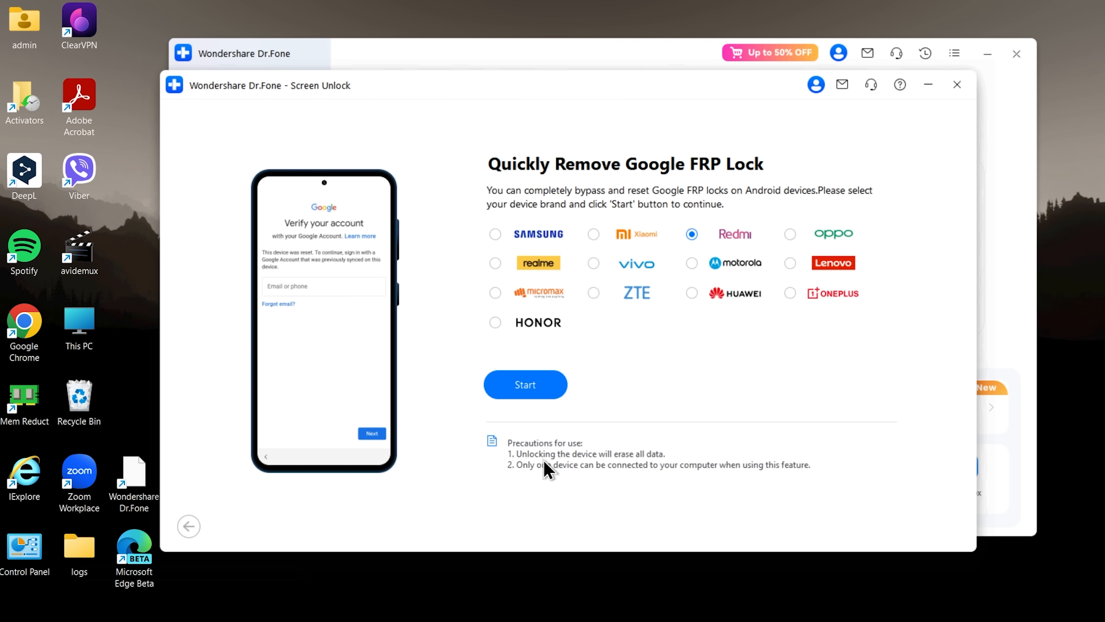
pyautogui.moveTo(637, 483)
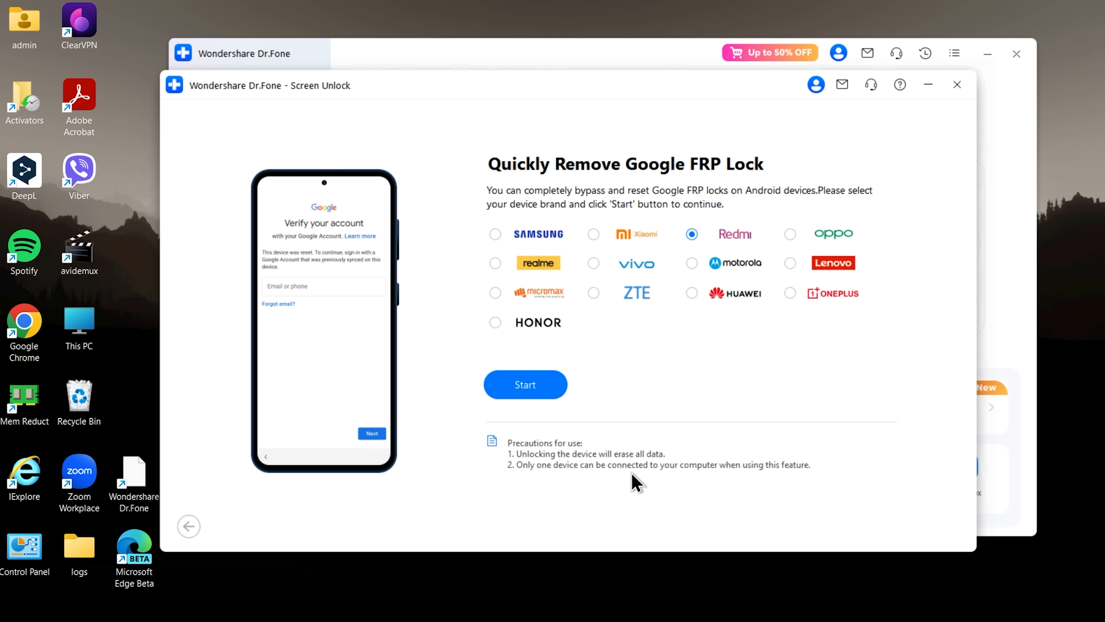
# Continue Redmi FRP removal with the General Unlocking Method to reach the Mi Assistant instructions.
pyautogui.click(526, 384)
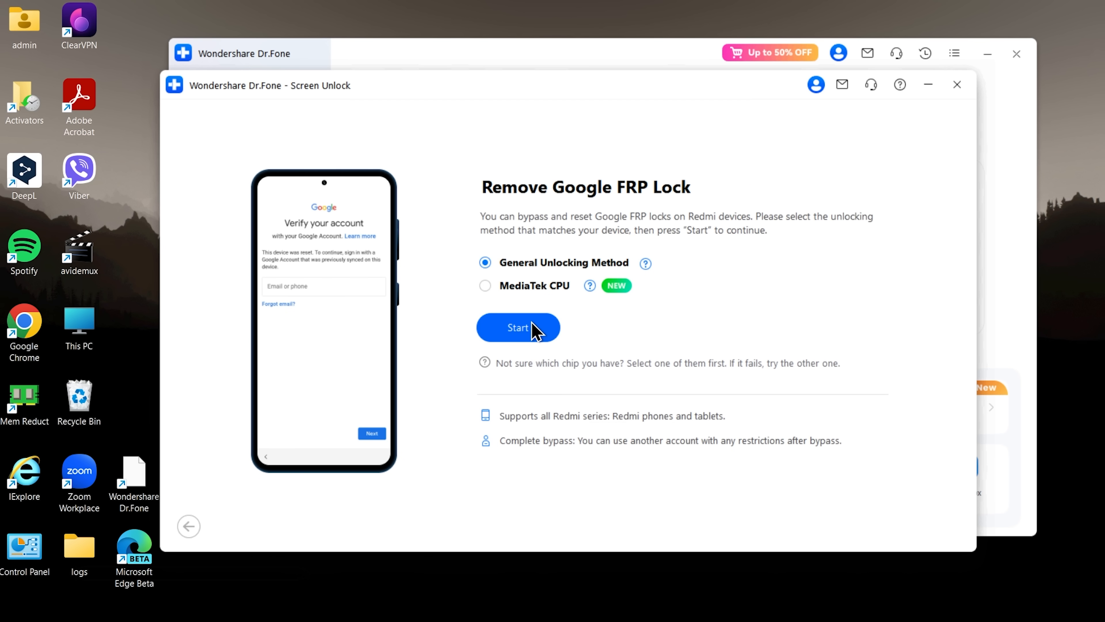
pyautogui.moveTo(538, 341)
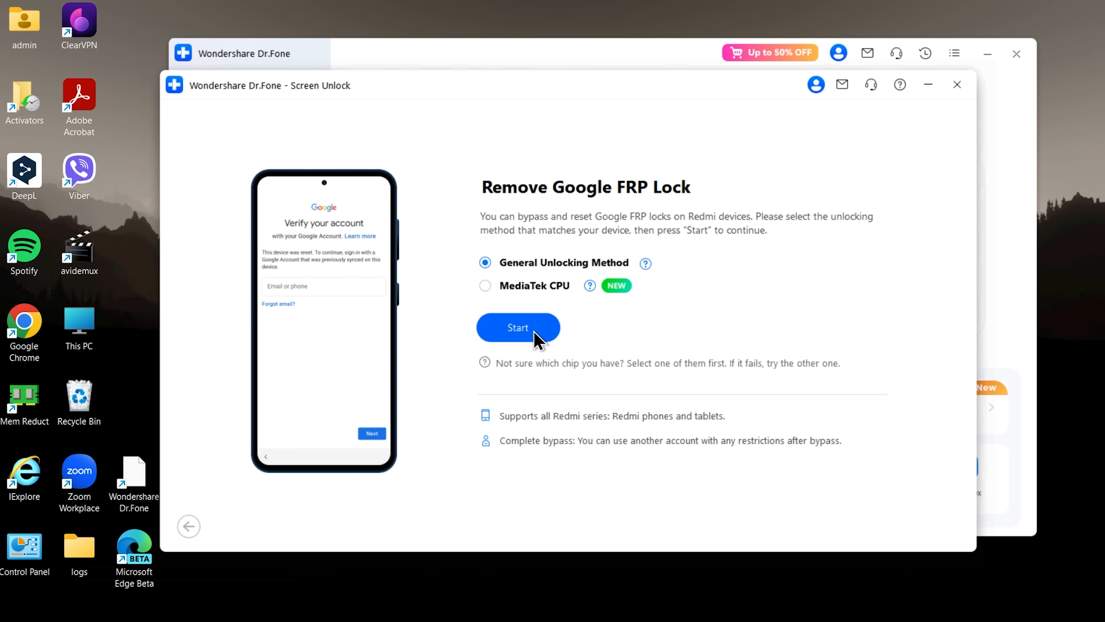
pyautogui.click(518, 327)
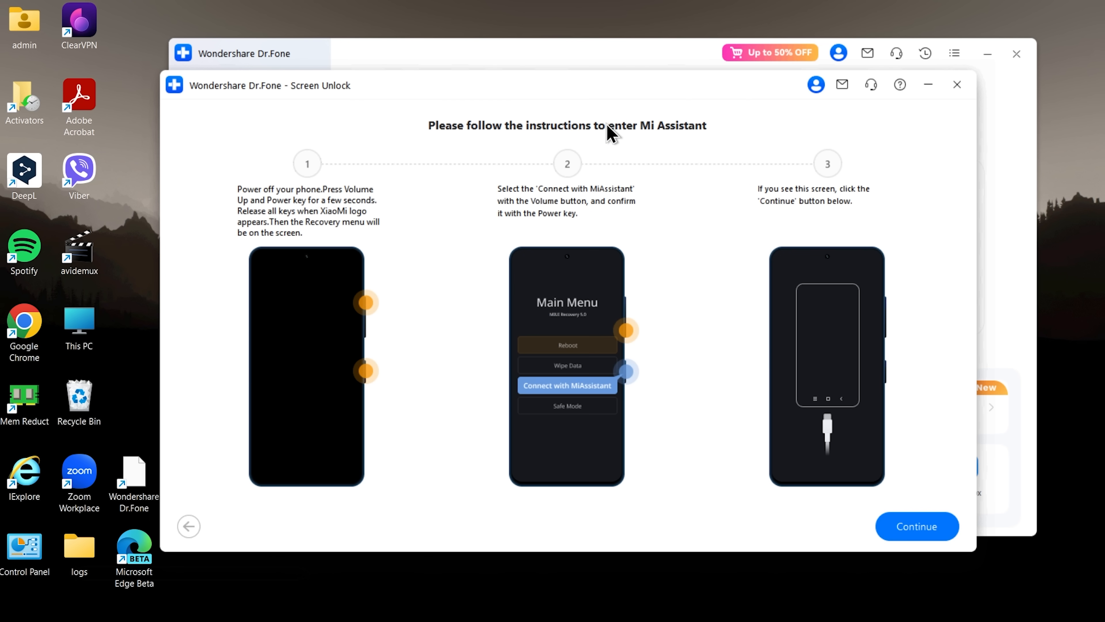
pyautogui.moveTo(562, 209)
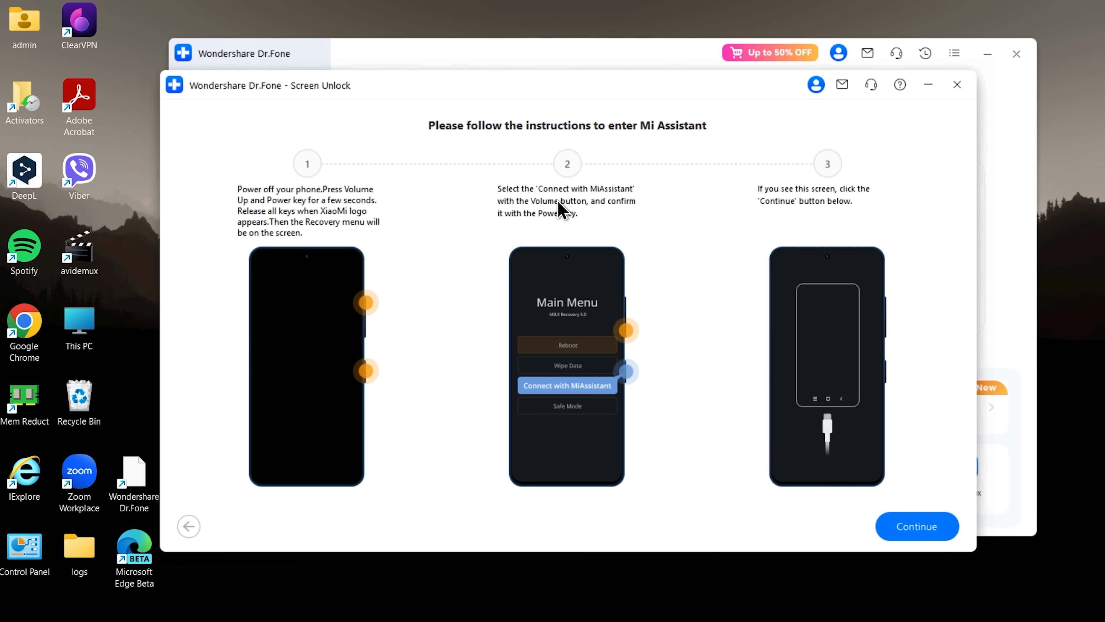
pyautogui.moveTo(403, 254)
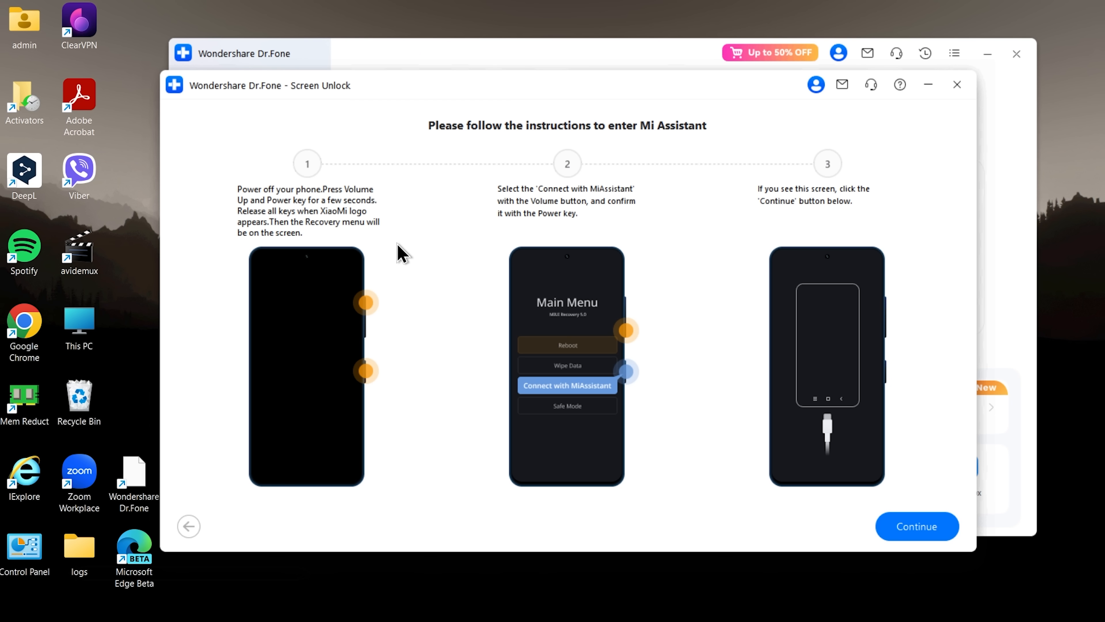
pyautogui.moveTo(548, 436)
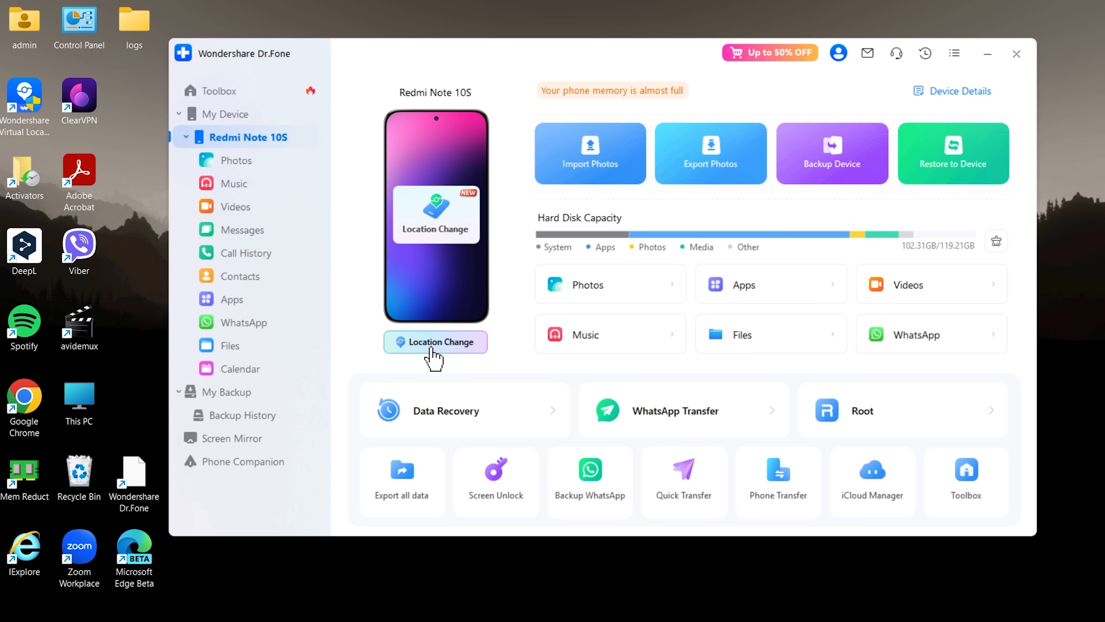
# Launch Virtual Location for the Redmi Note 10S and acknowledge its disclaimer.
pyautogui.click(435, 342)
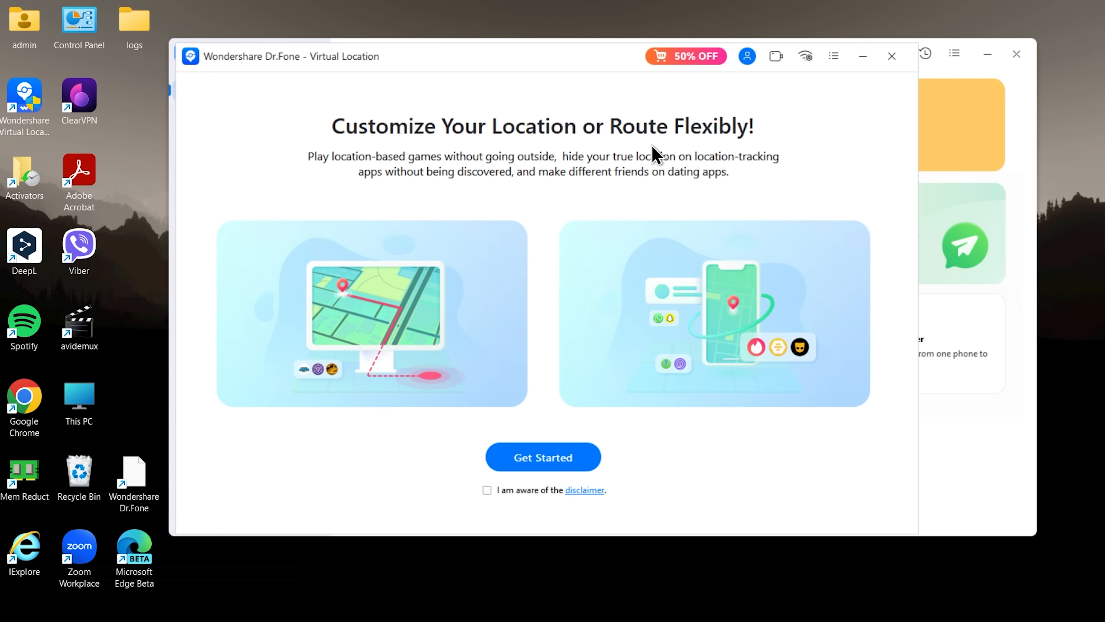
pyautogui.moveTo(579, 220)
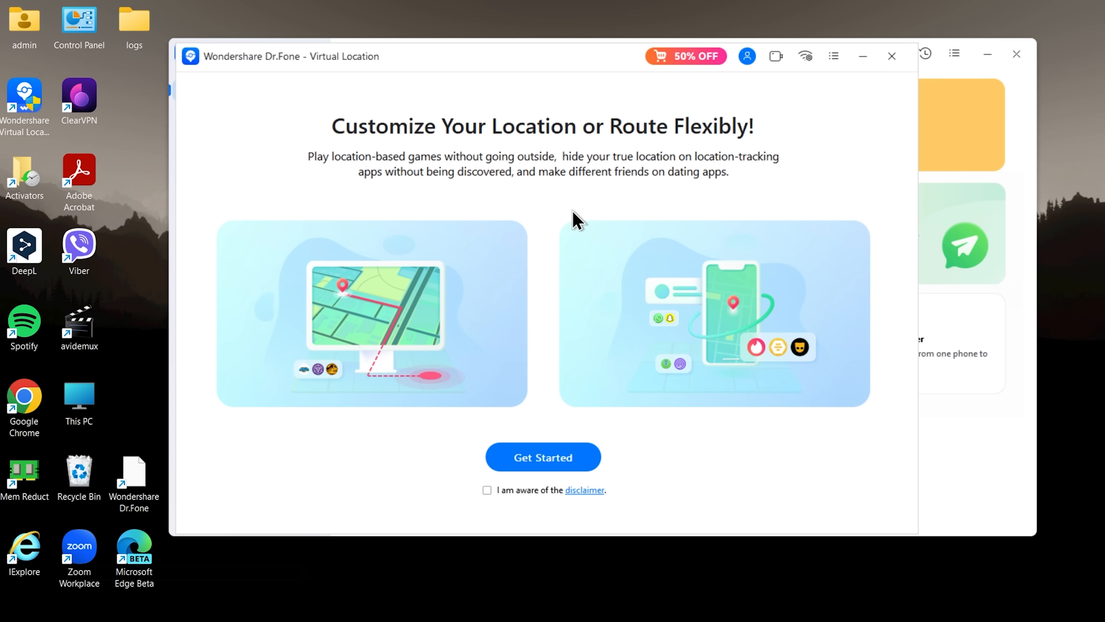
pyautogui.click(486, 490)
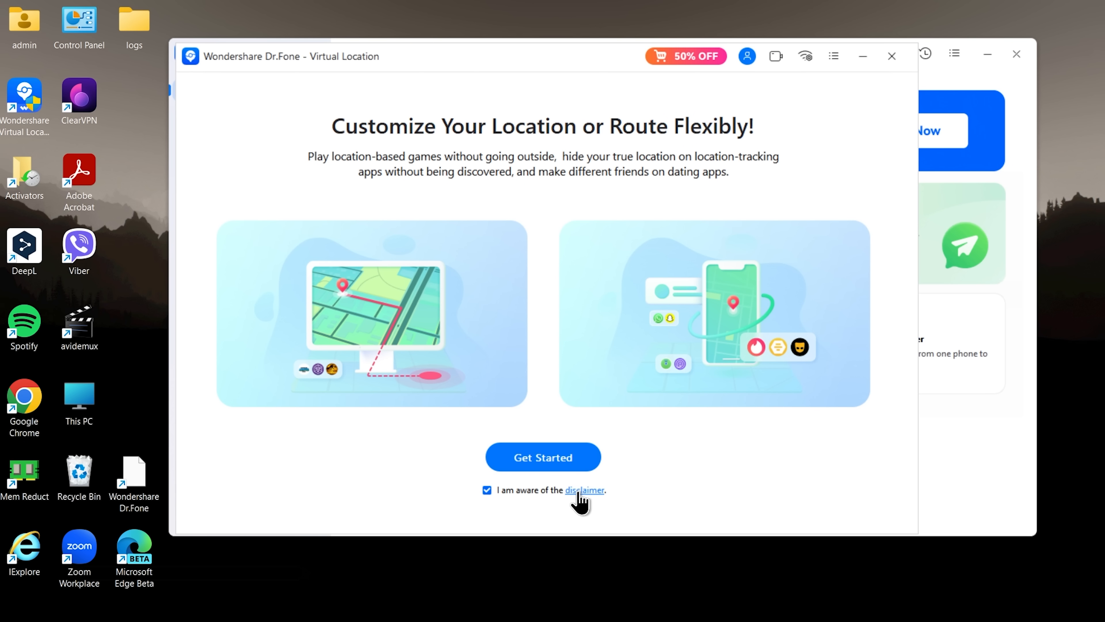
# Get Started to load the Virtual Location map around Central Park.
pyautogui.click(543, 456)
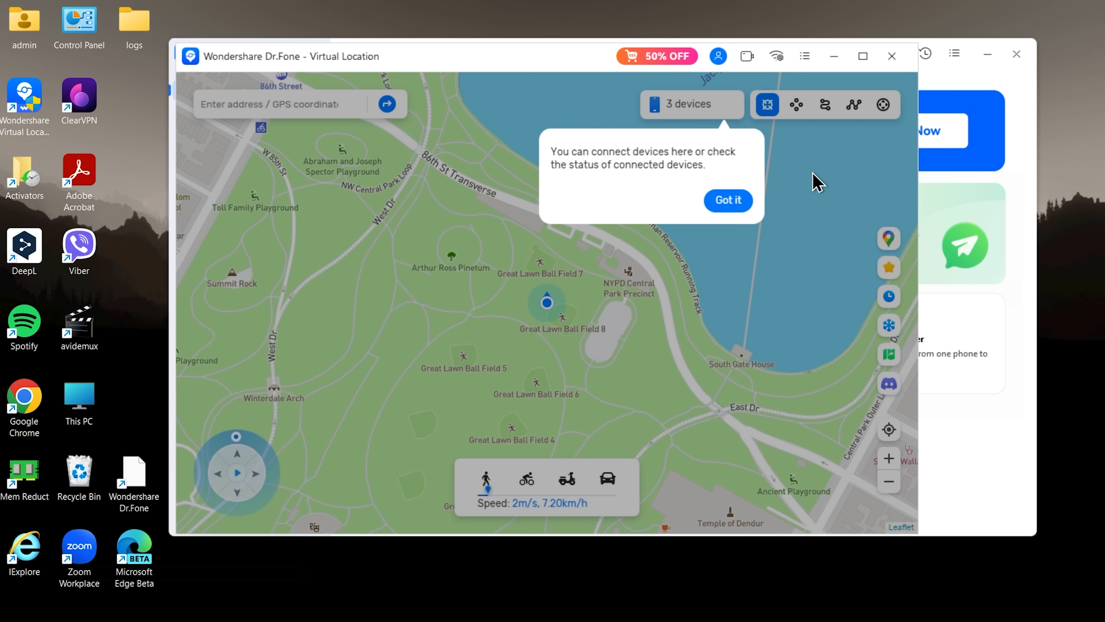
pyautogui.moveTo(678, 172)
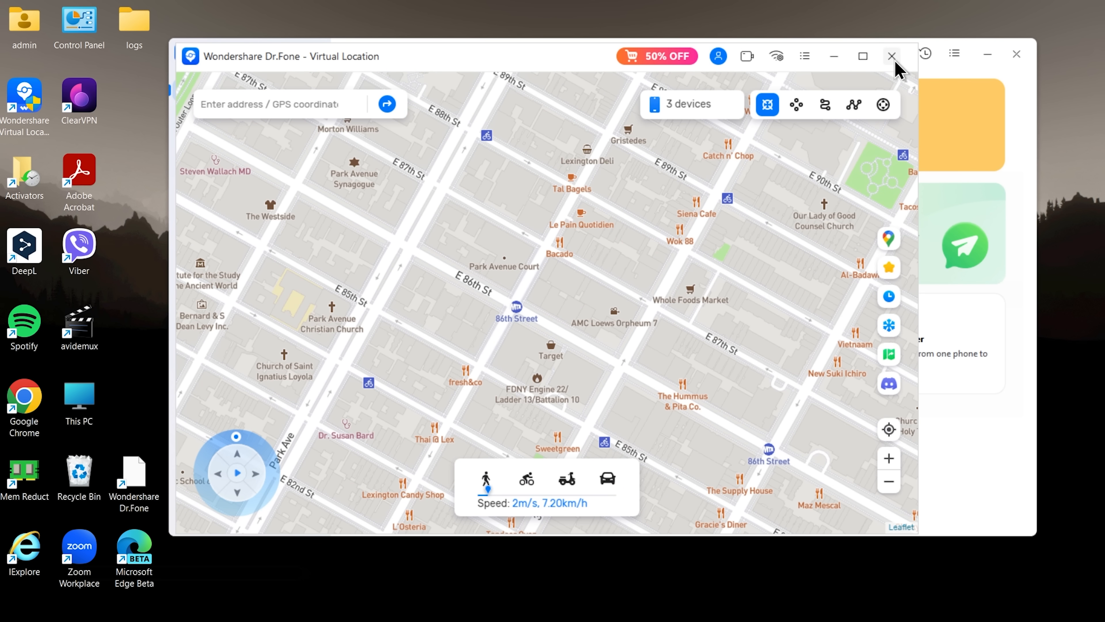
# Exit the location simulation without restarting the Redmi, dismiss the disconnect notice, and return to the Virtual Location map.
pyautogui.click(891, 55)
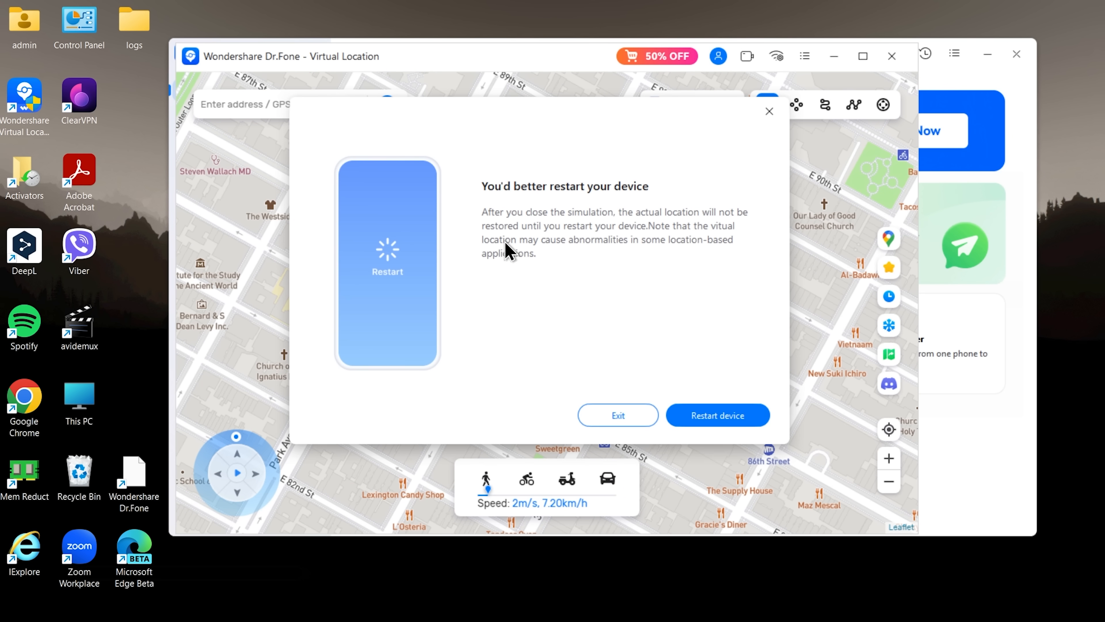
pyautogui.moveTo(600, 267)
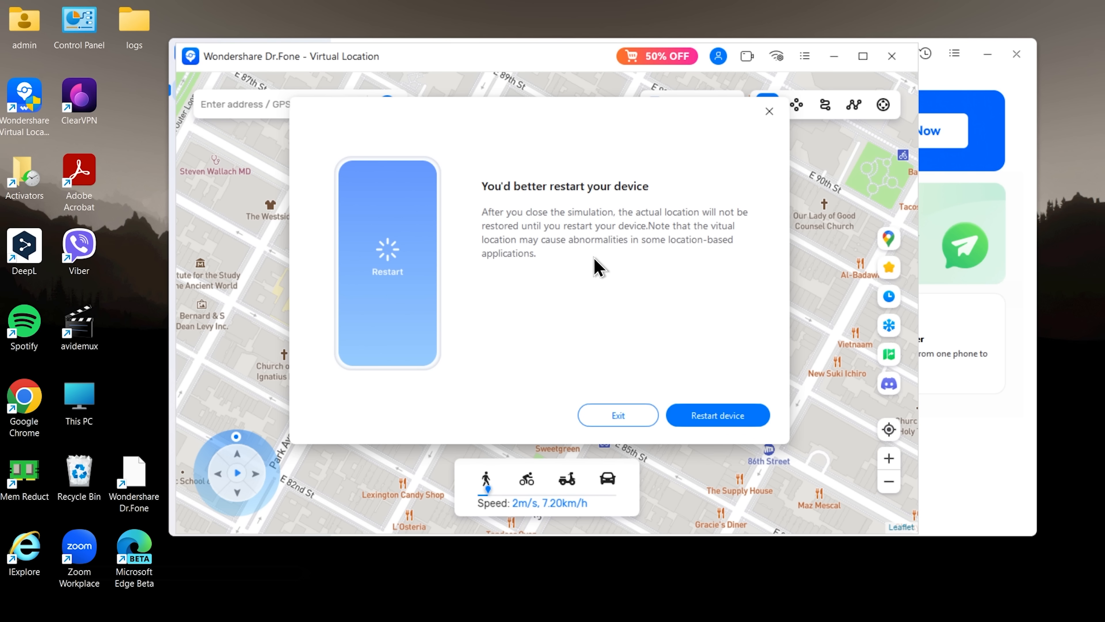
pyautogui.click(618, 415)
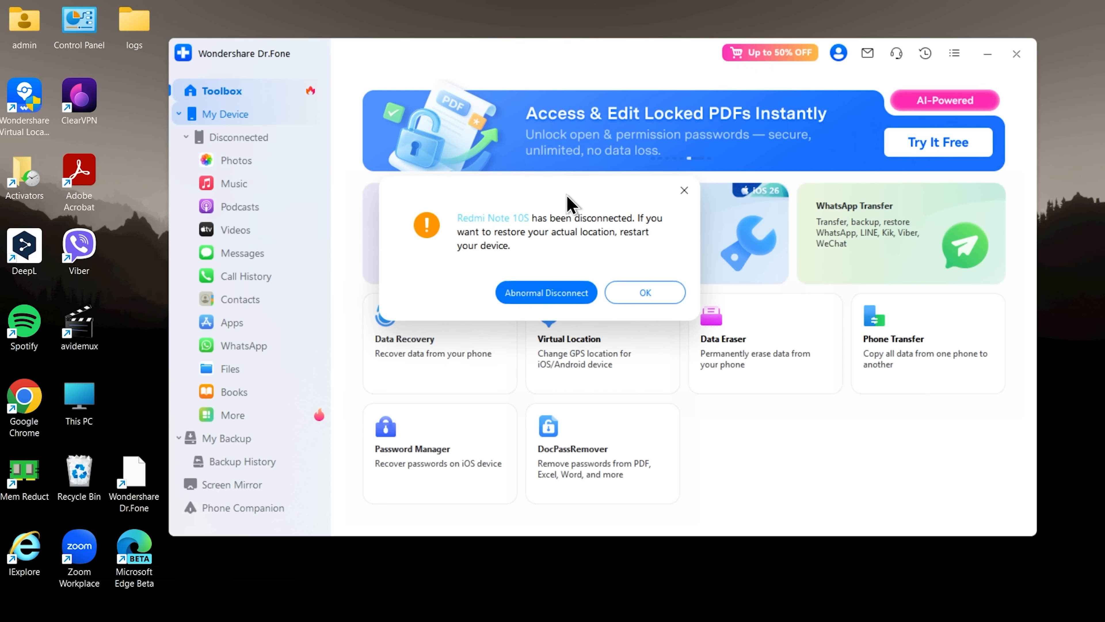
pyautogui.moveTo(627, 267)
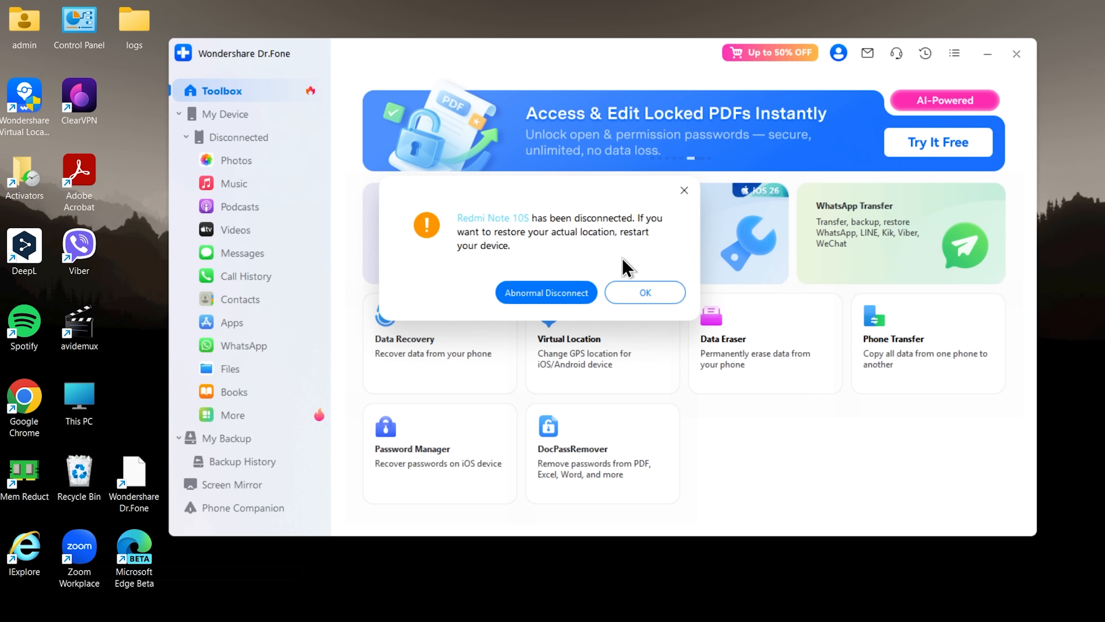
pyautogui.click(644, 293)
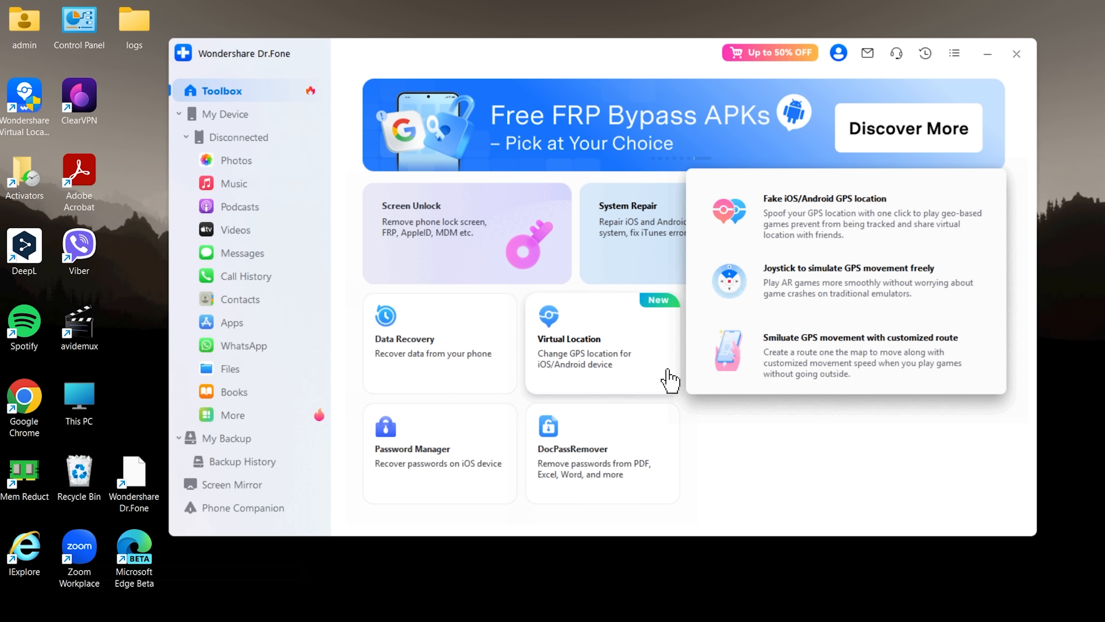
pyautogui.click(569, 339)
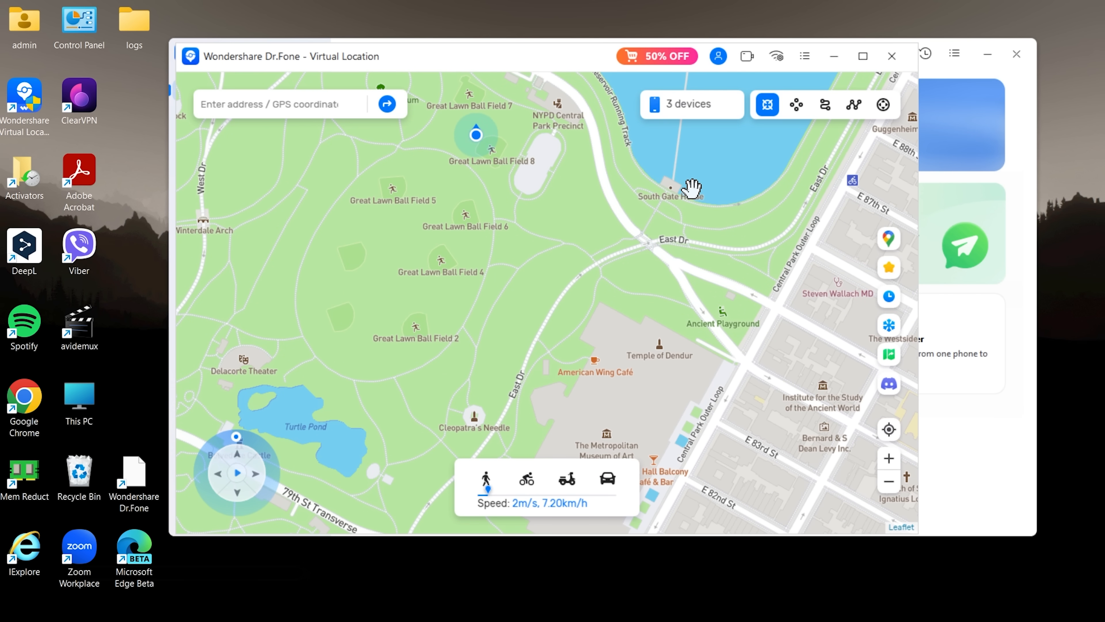